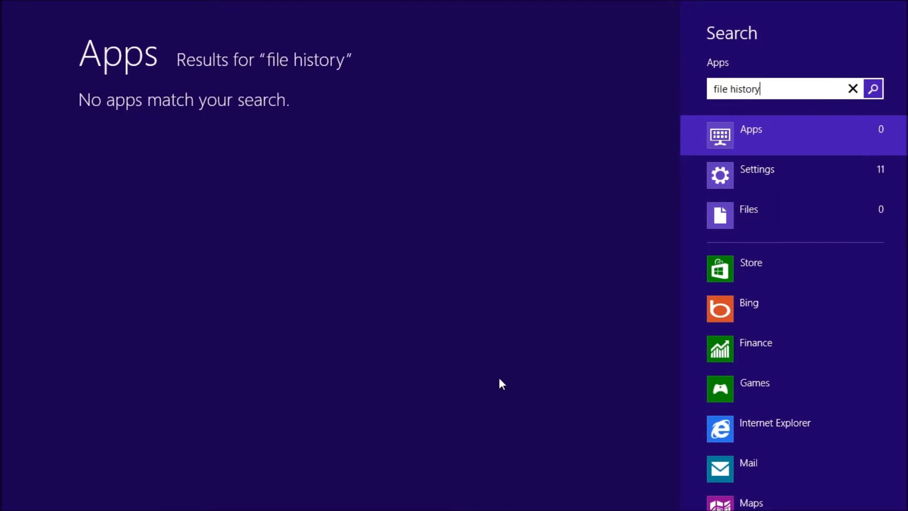
Filter the 'file history' search to Settings and open the File History control panel
click(756, 170)
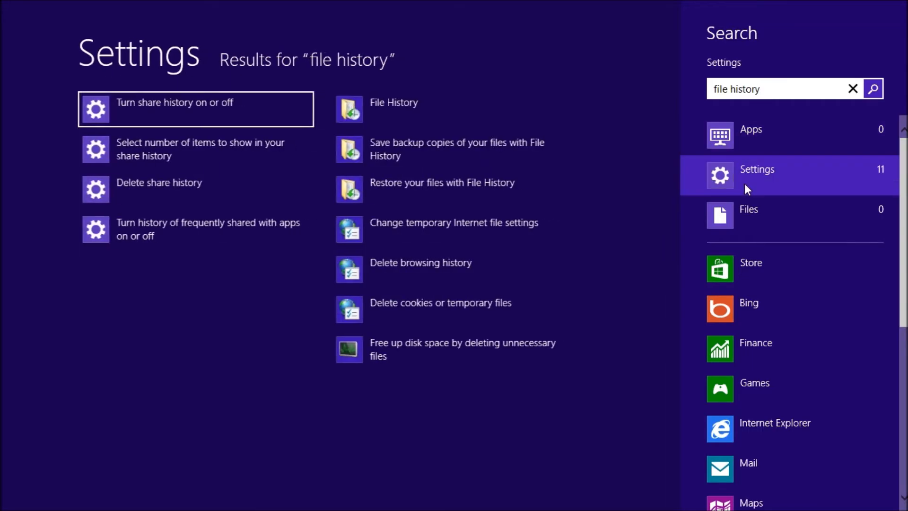
mouse_move(445, 109)
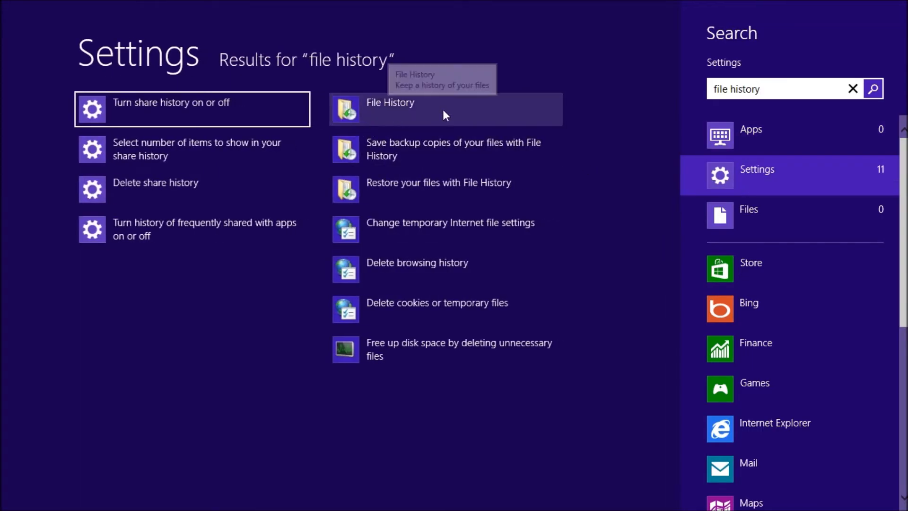
click(389, 102)
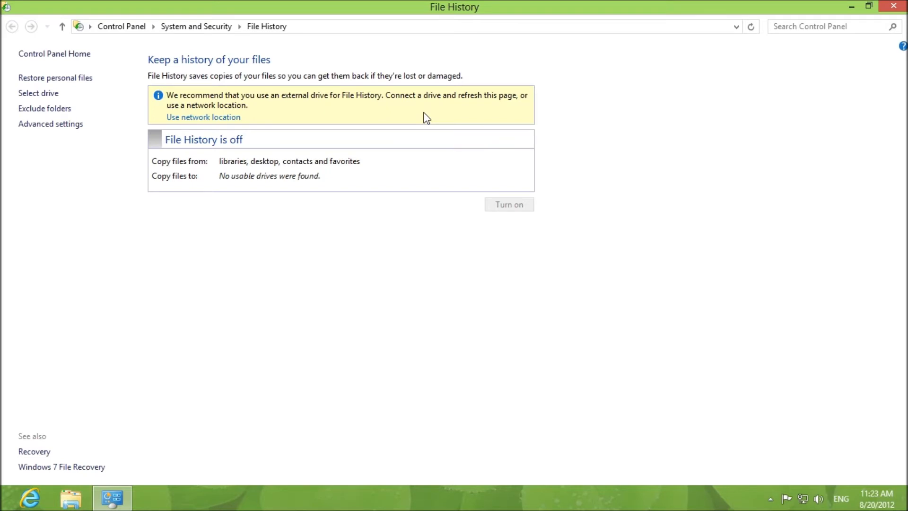
mouse_move(334, 105)
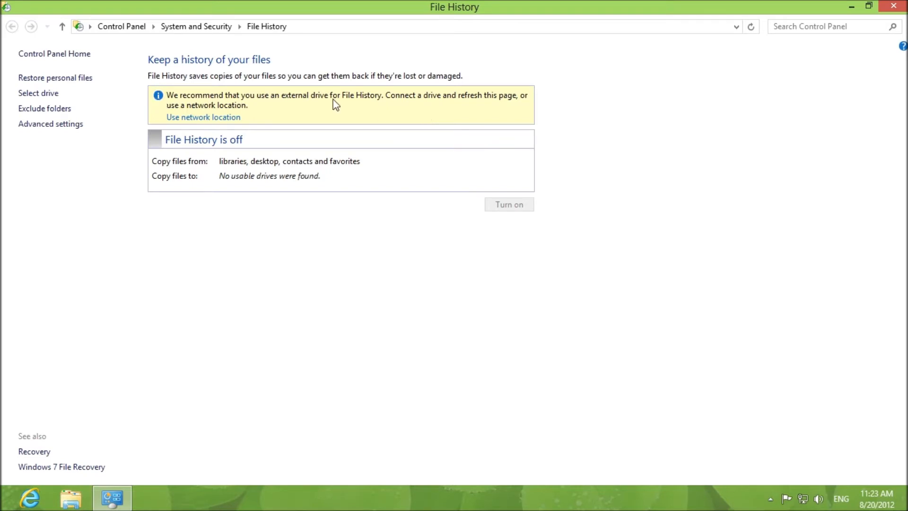
mouse_move(377, 101)
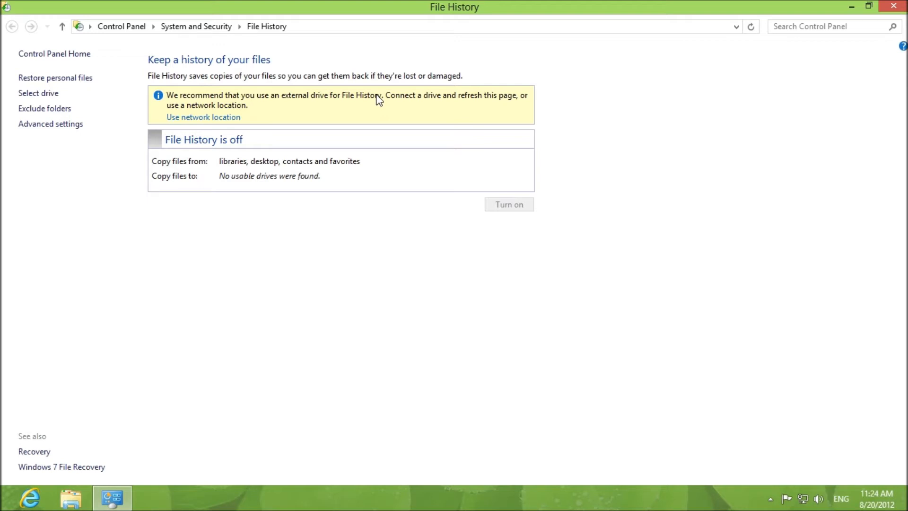
mouse_move(209, 171)
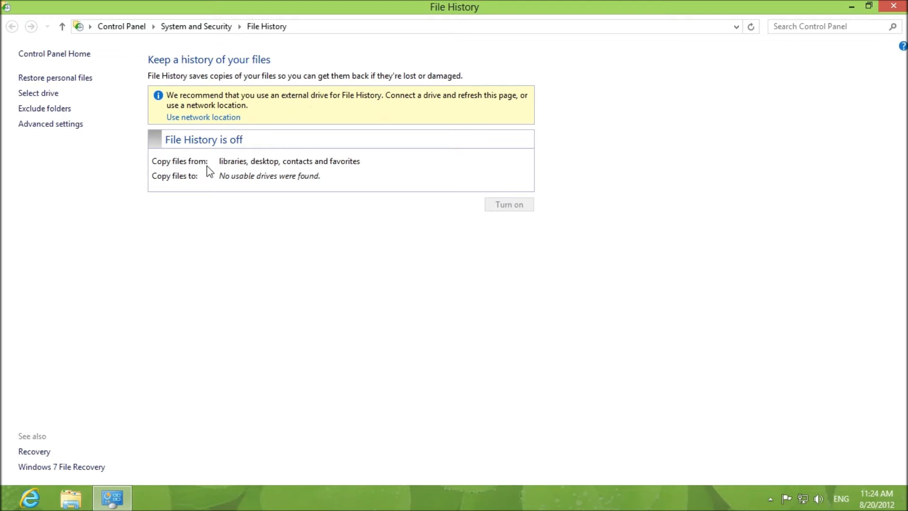
mouse_move(306, 132)
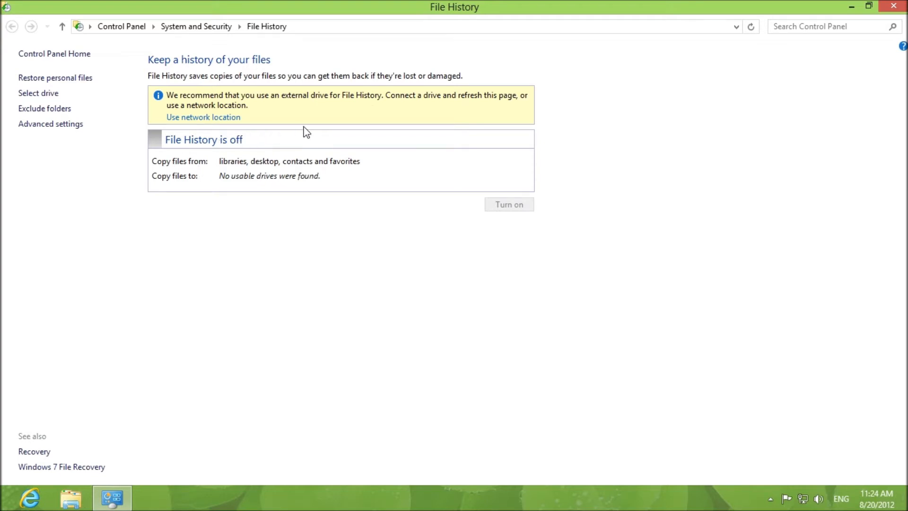
mouse_move(206, 153)
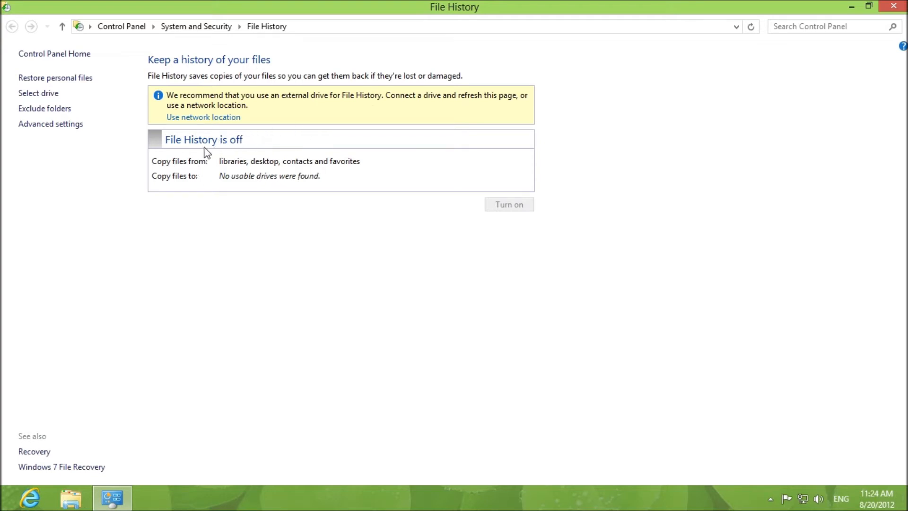
mouse_move(264, 186)
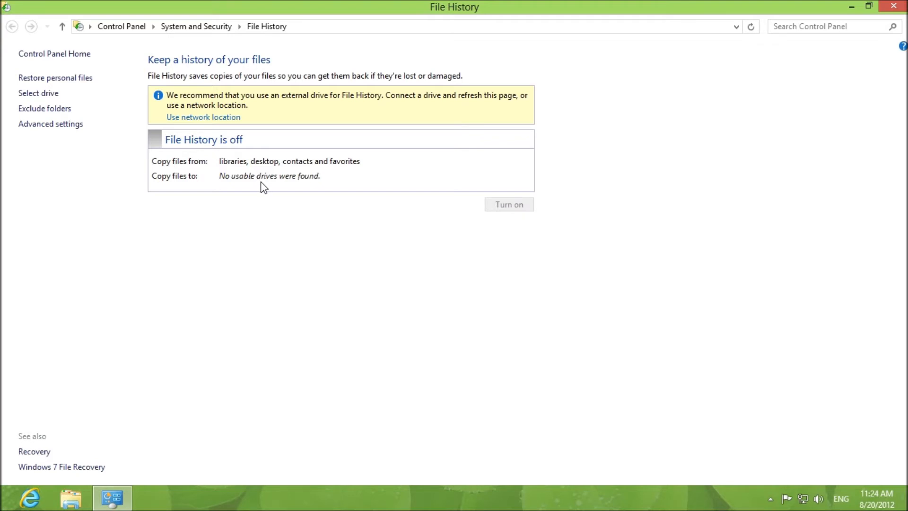
mouse_move(301, 174)
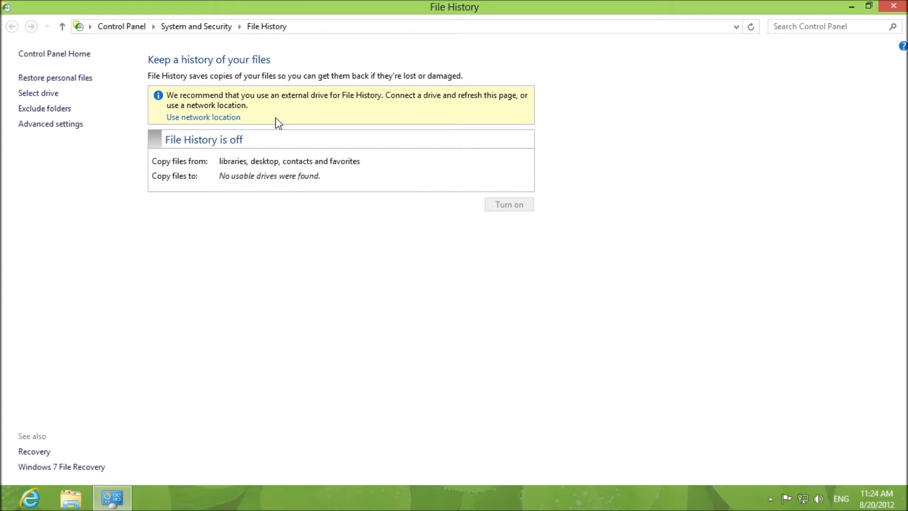
mouse_move(440, 337)
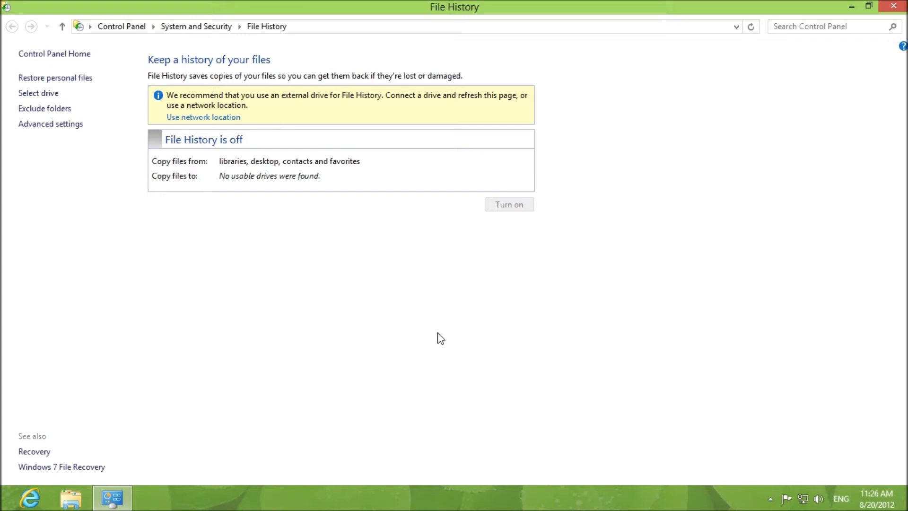
mouse_move(383, 280)
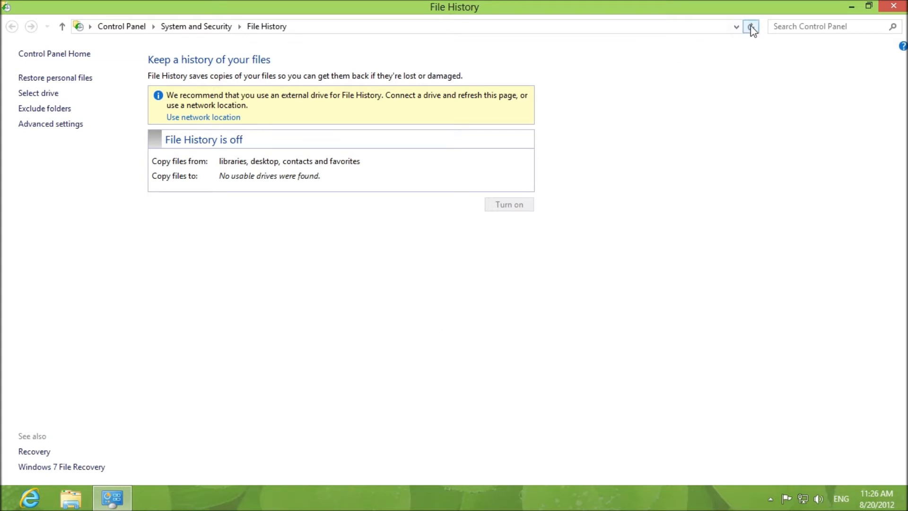
Refresh the File History page so Expansion Drive (K:) appears as the destination
click(751, 26)
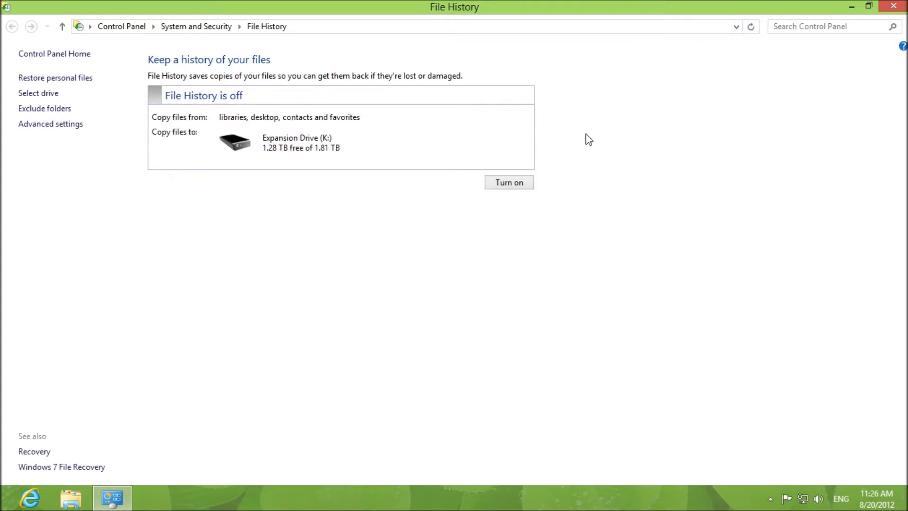
mouse_move(761, 38)
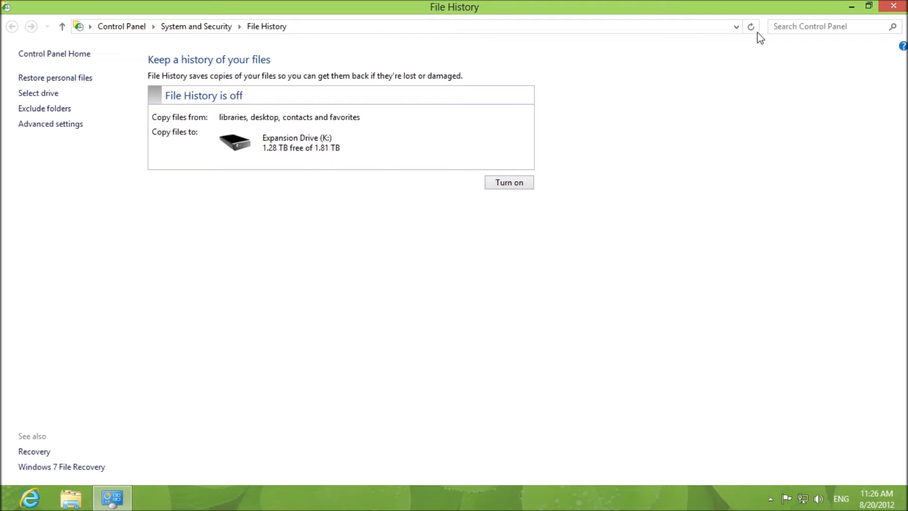
mouse_move(225, 96)
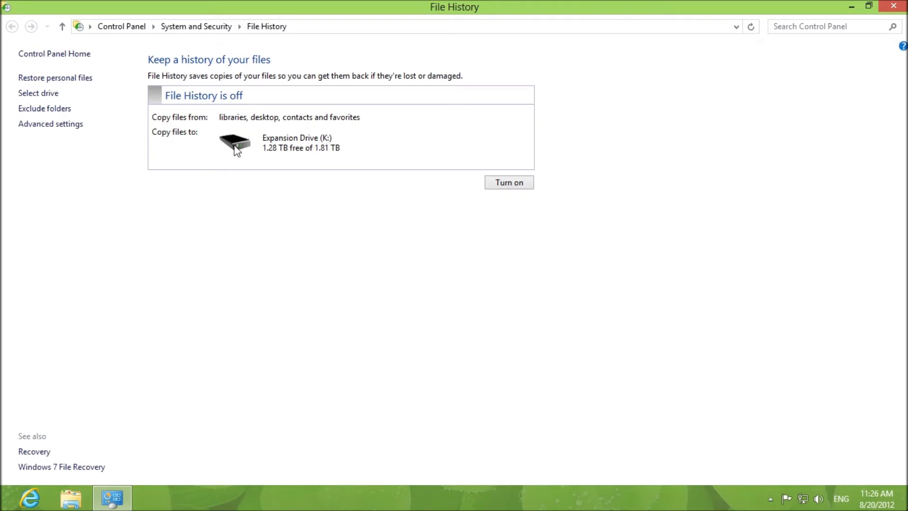
mouse_move(377, 142)
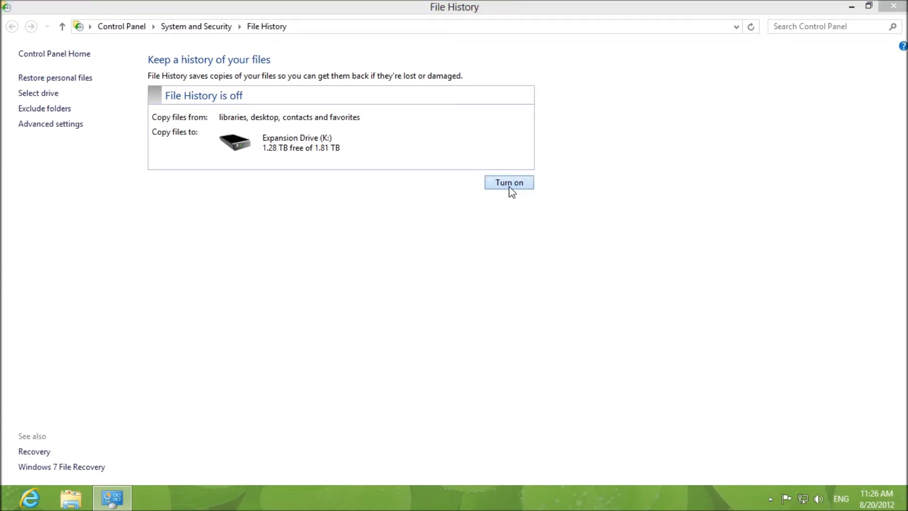
Turn on File History for Expansion Drive (K:), answering Yes to the homegroup recommendation
click(508, 183)
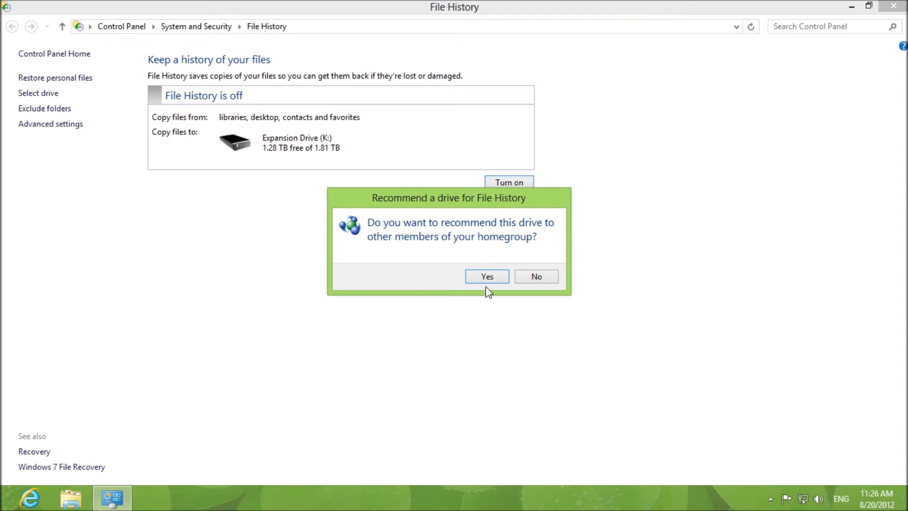
click(486, 276)
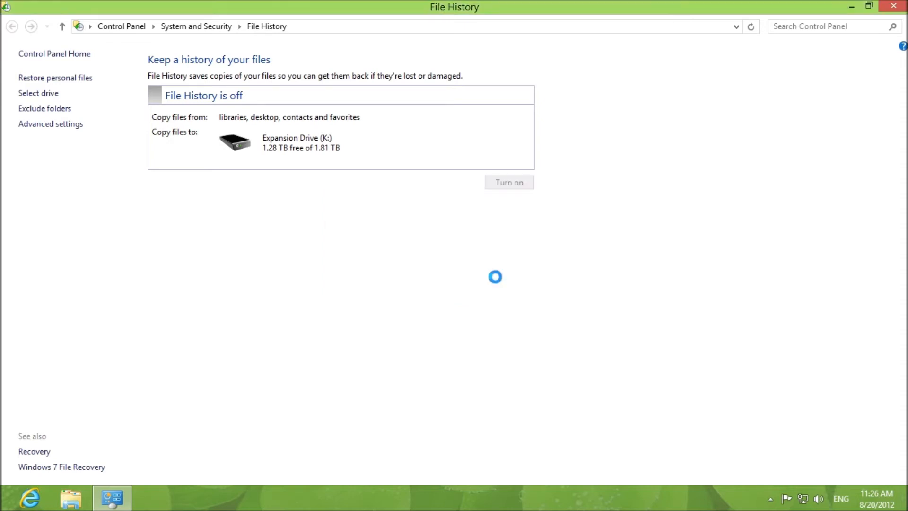
click(509, 182)
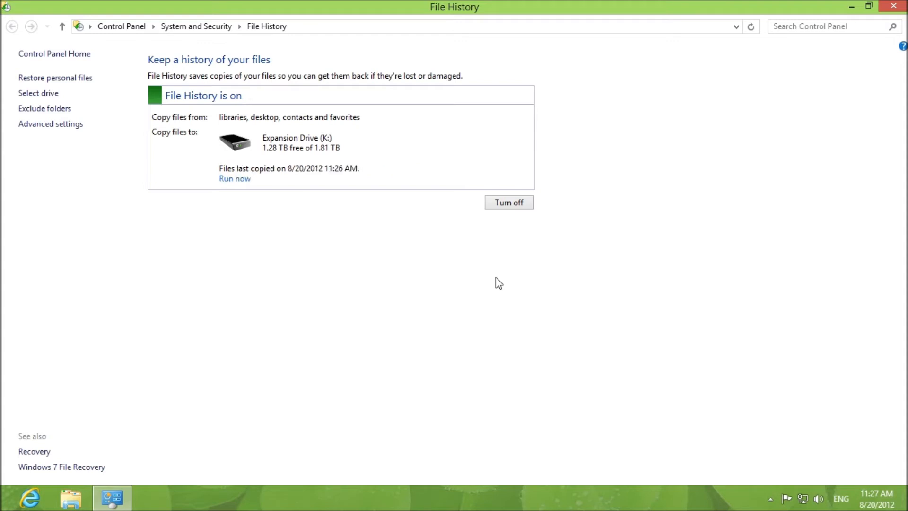
mouse_move(244, 126)
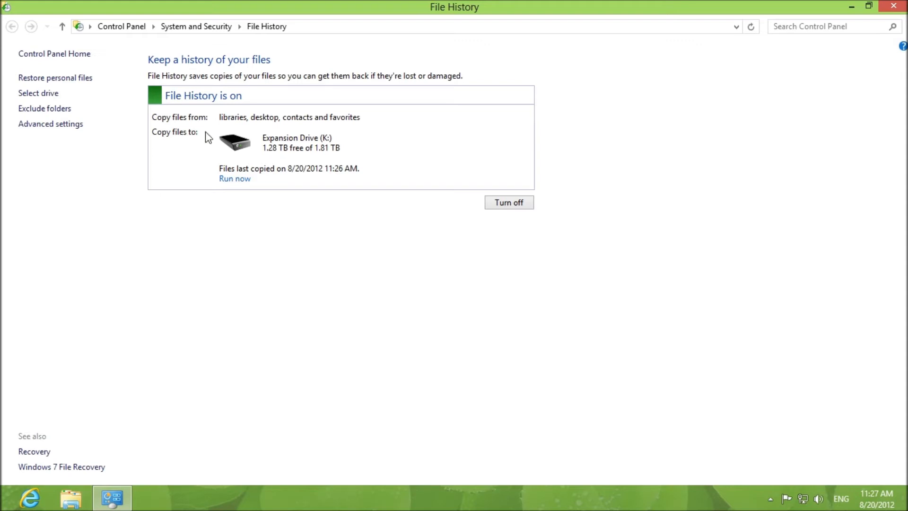
mouse_move(234, 178)
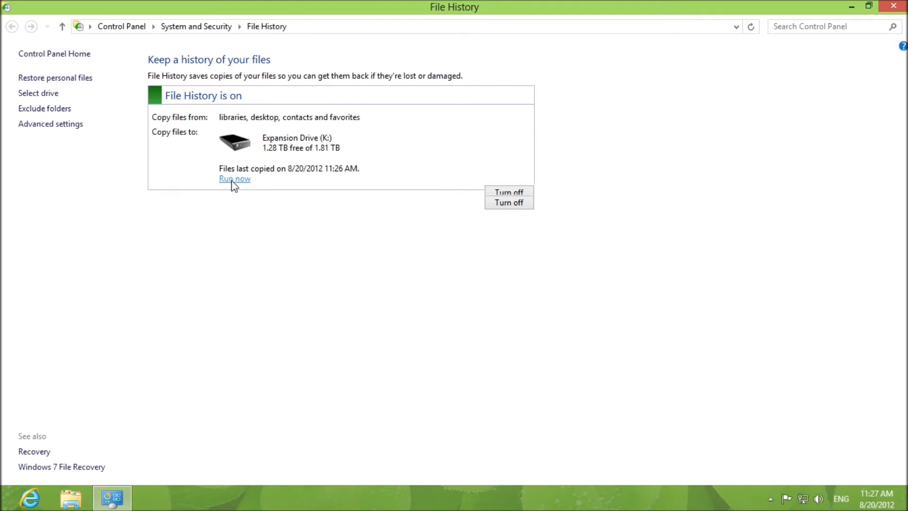
Run a File History backup now, updating last copied to 11:27 AM
click(234, 178)
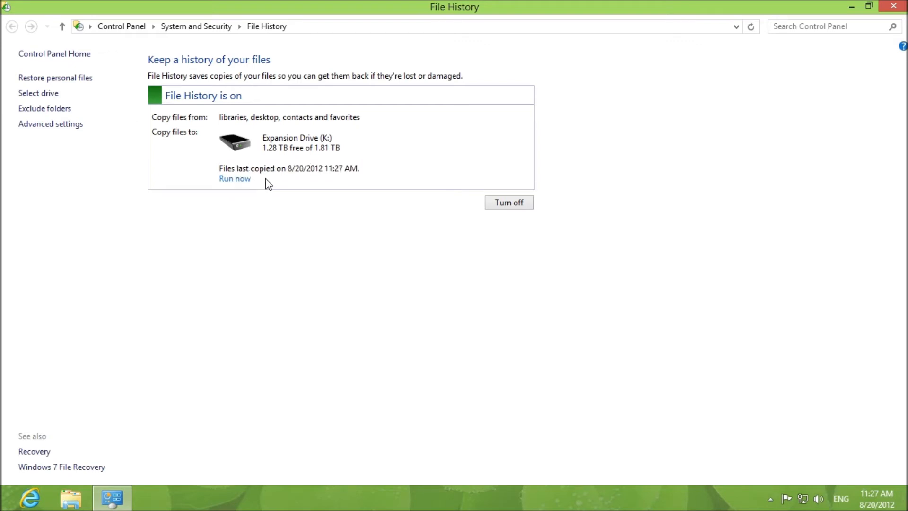
mouse_move(149, 407)
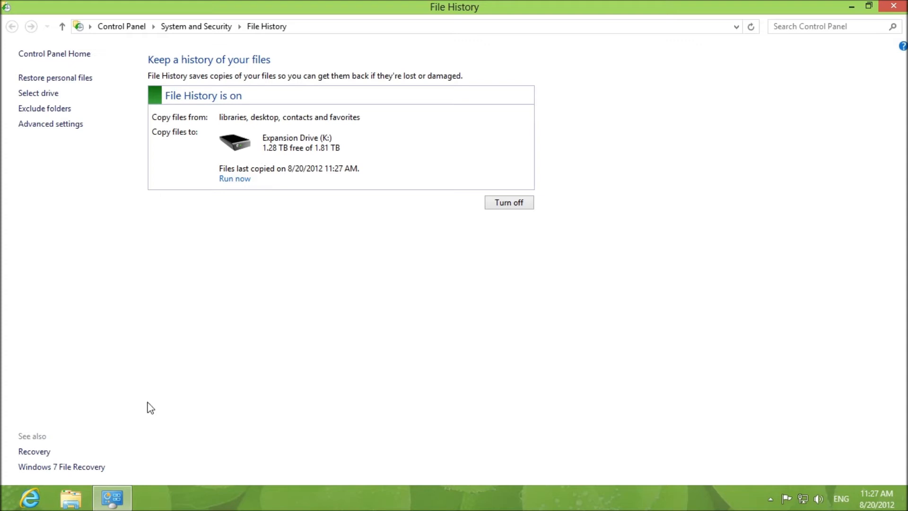
mouse_move(38, 93)
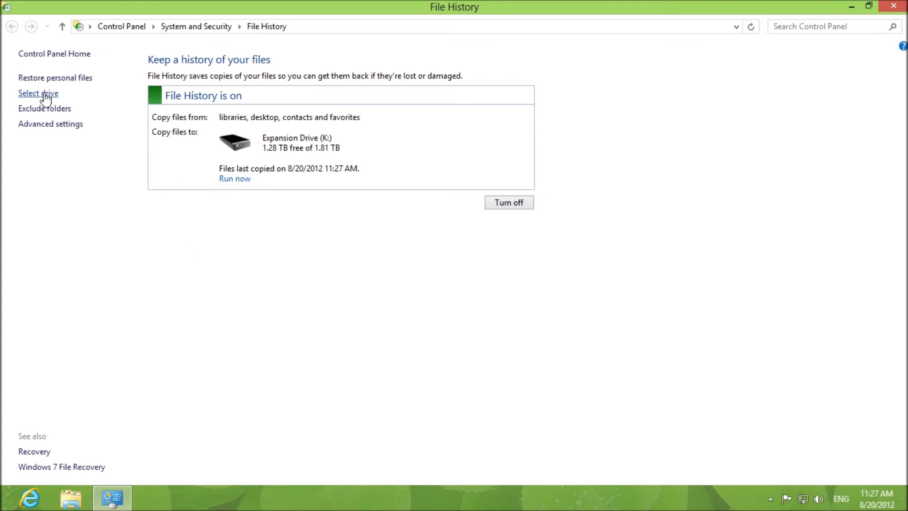
Review the Advanced settings dropdowns, keeping hourly copies and a 5% offline cache
click(51, 123)
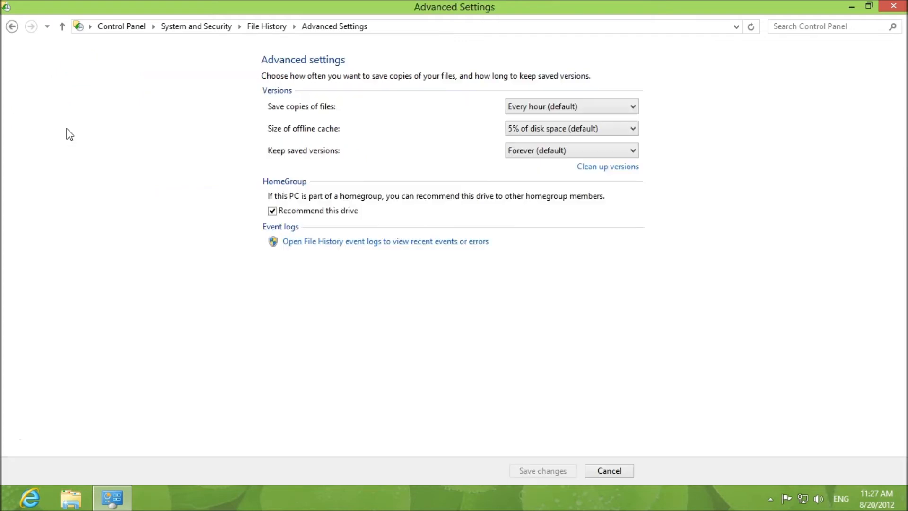
mouse_move(301, 88)
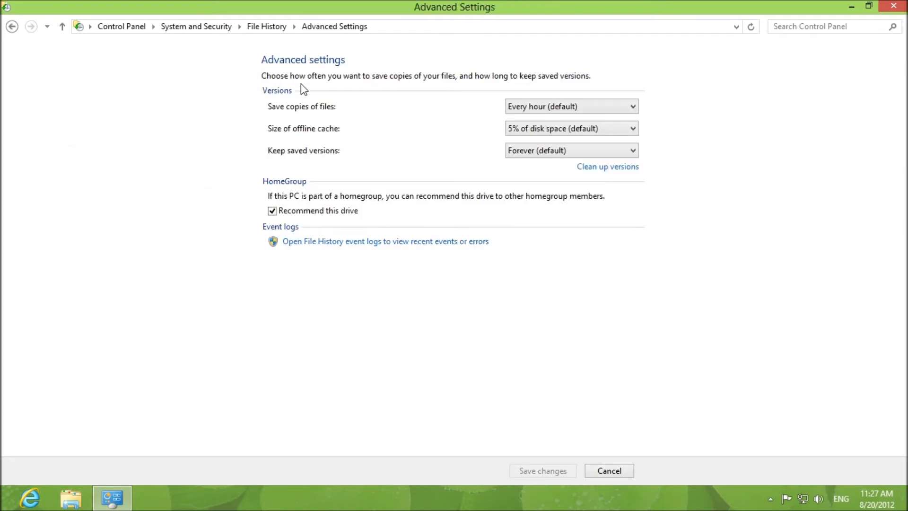
mouse_move(474, 80)
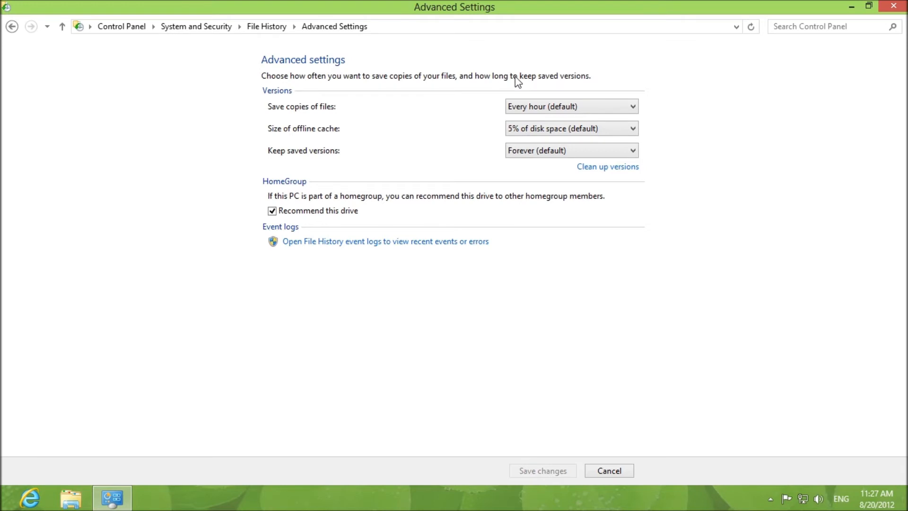
click(571, 150)
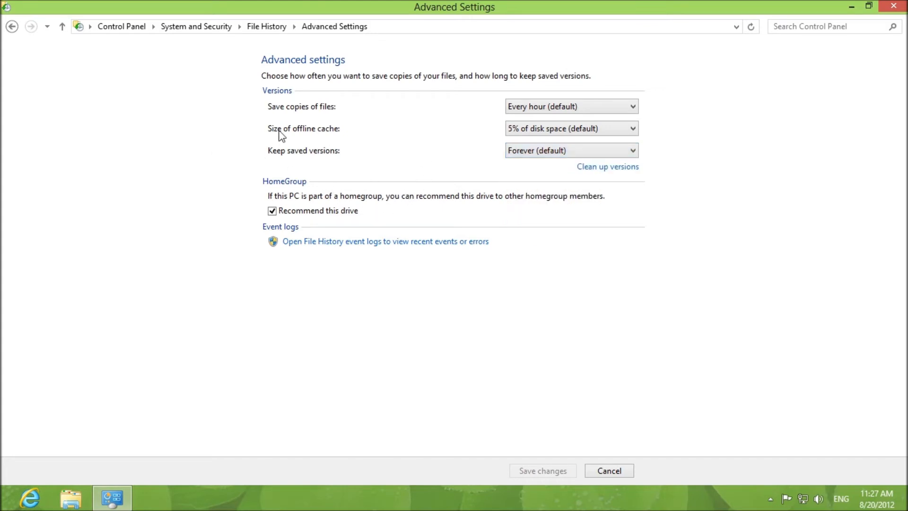
click(570, 128)
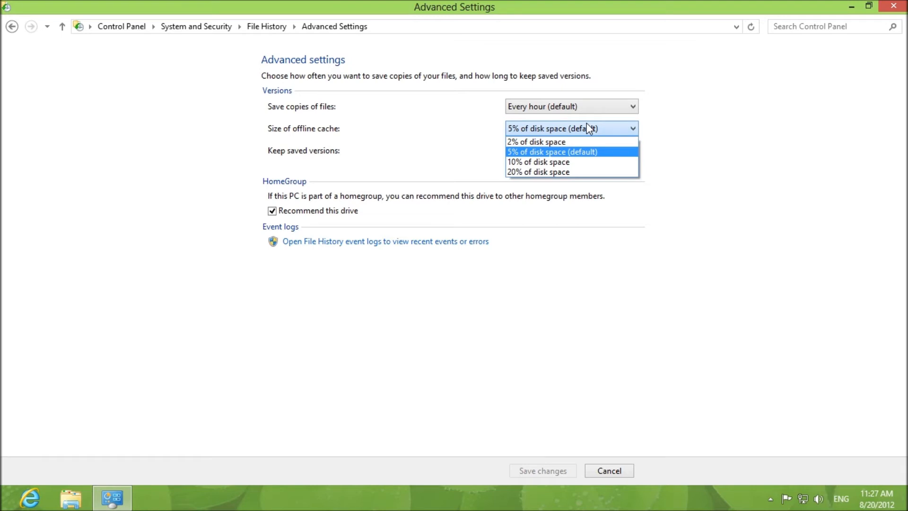
click(551, 152)
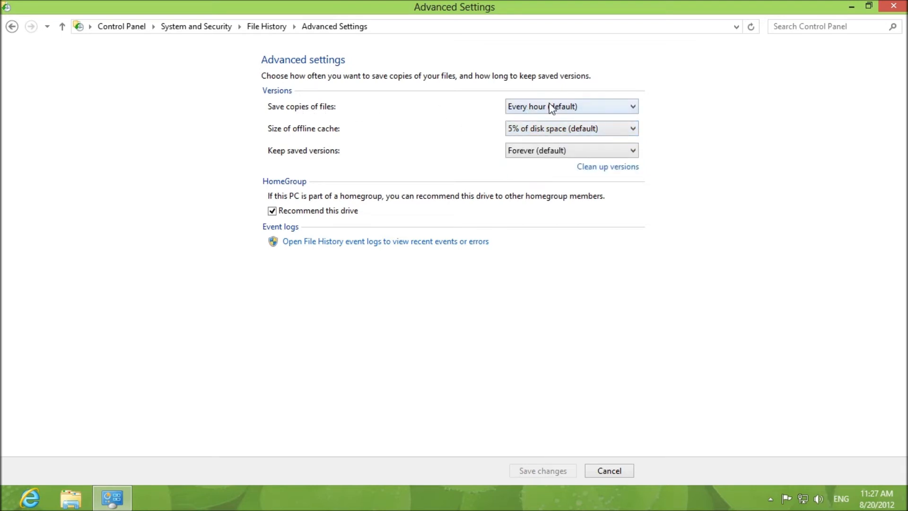
click(570, 106)
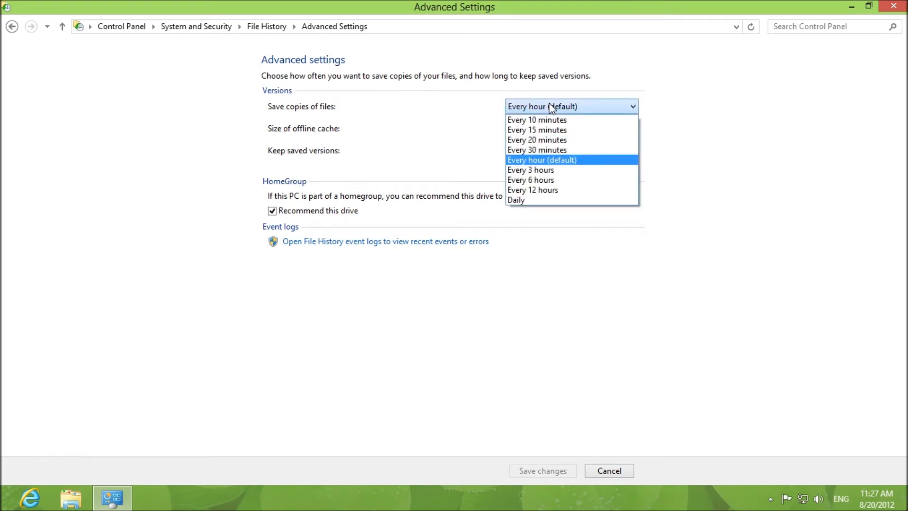
mouse_move(555, 164)
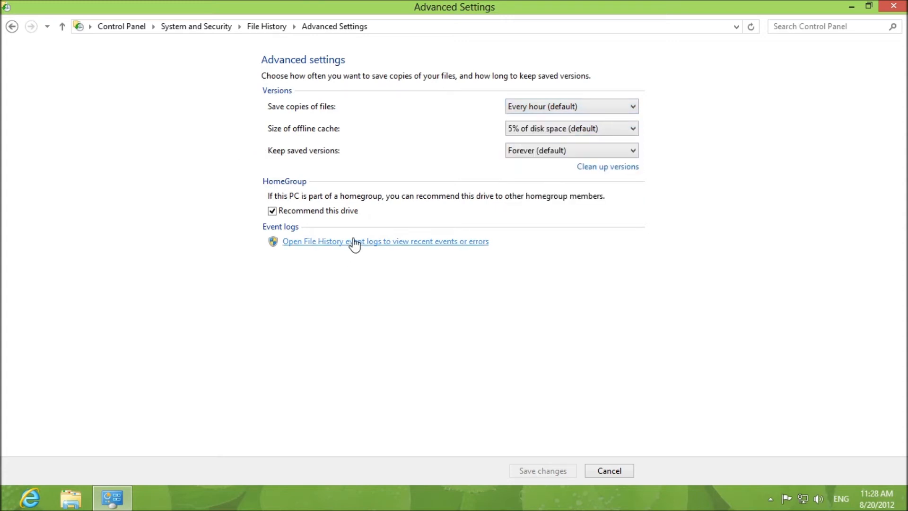
mouse_move(705, 163)
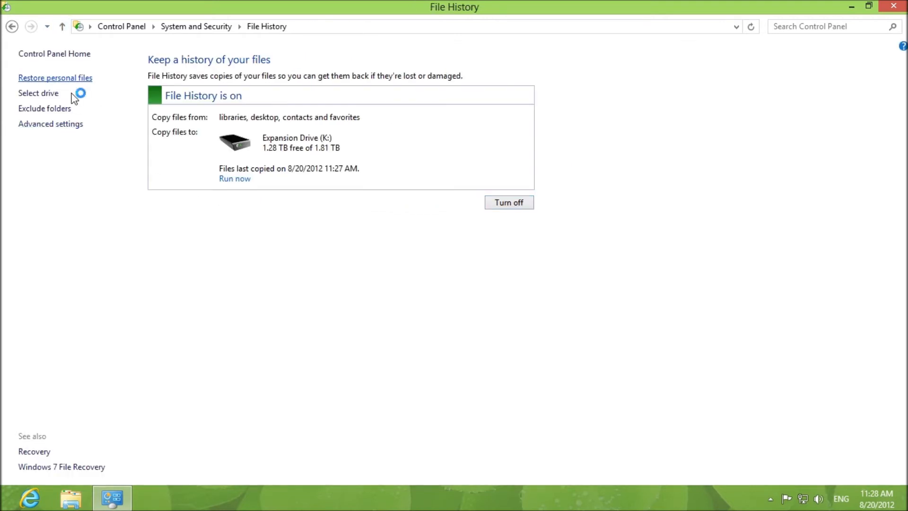
Open the restore browser and look inside the backed-up Desktop folder
click(55, 77)
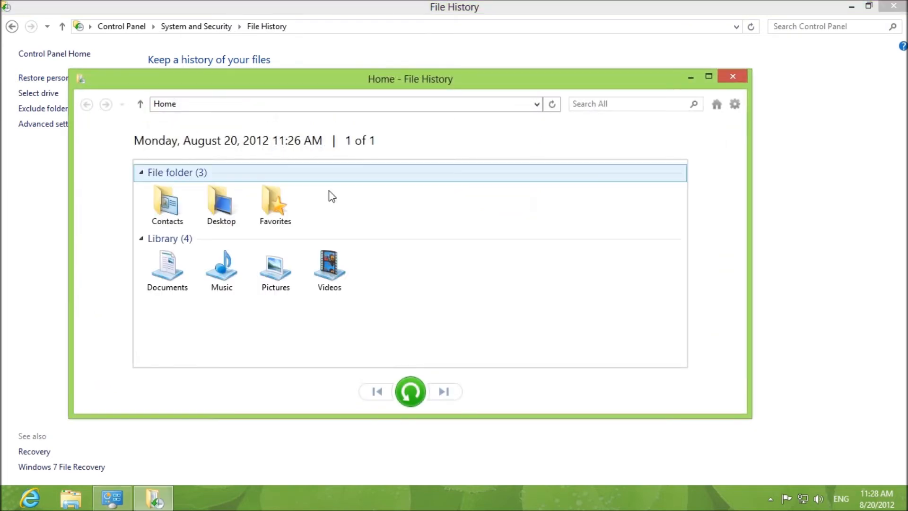
click(329, 270)
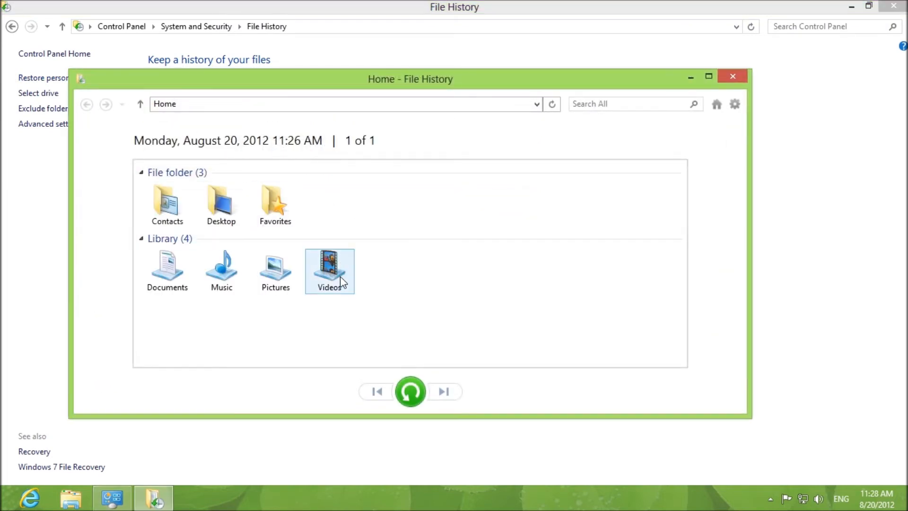
mouse_move(319, 232)
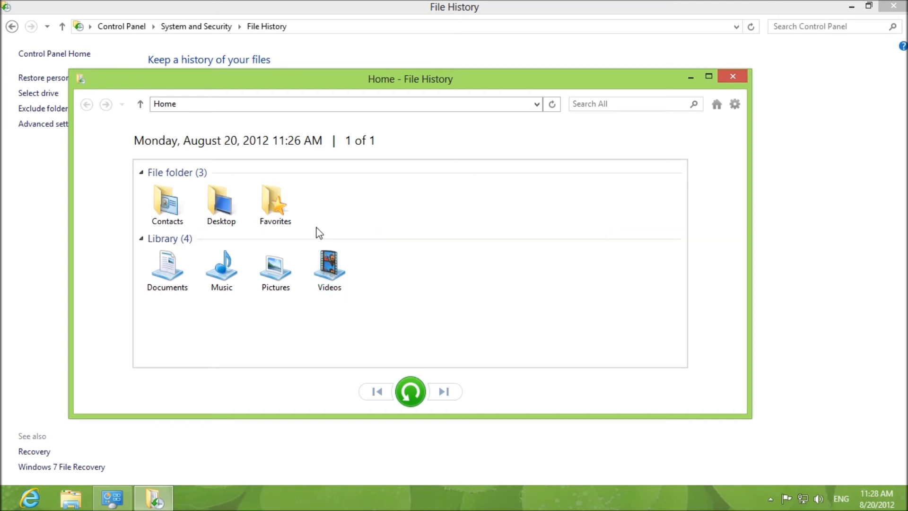
mouse_move(252, 209)
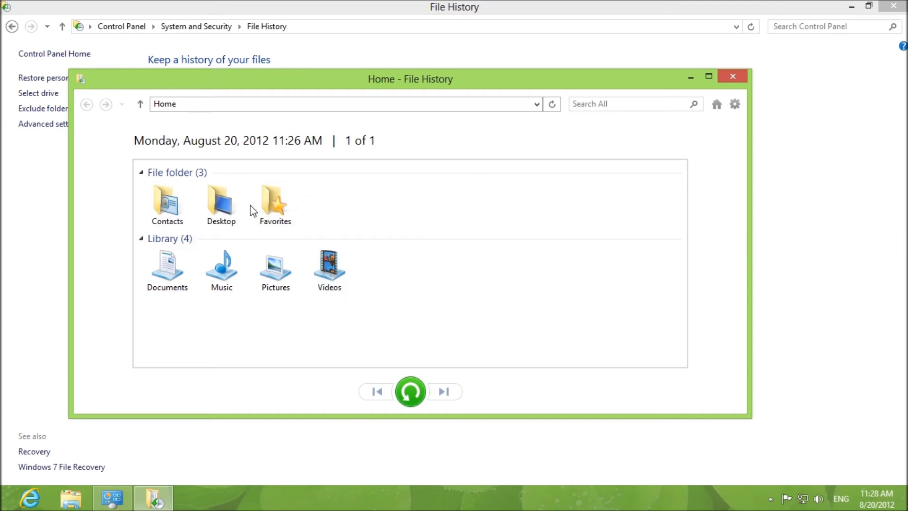
click(221, 203)
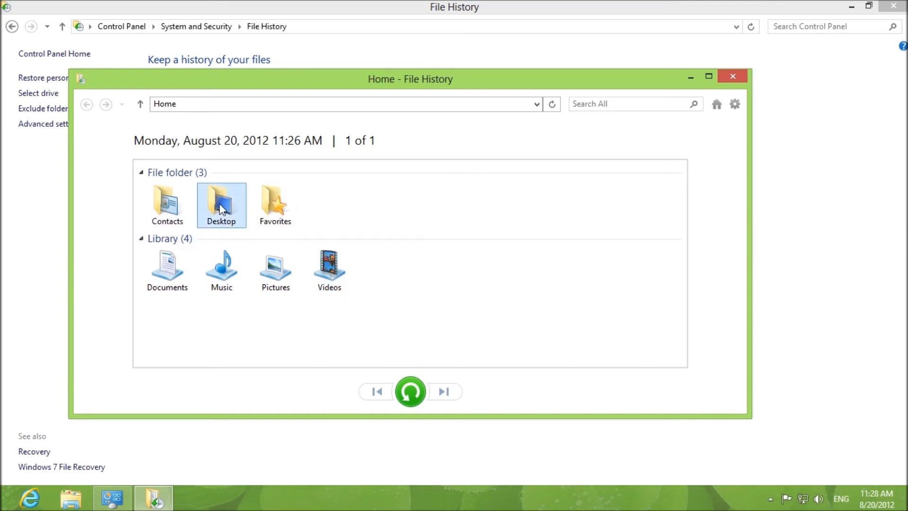
double_click(221, 201)
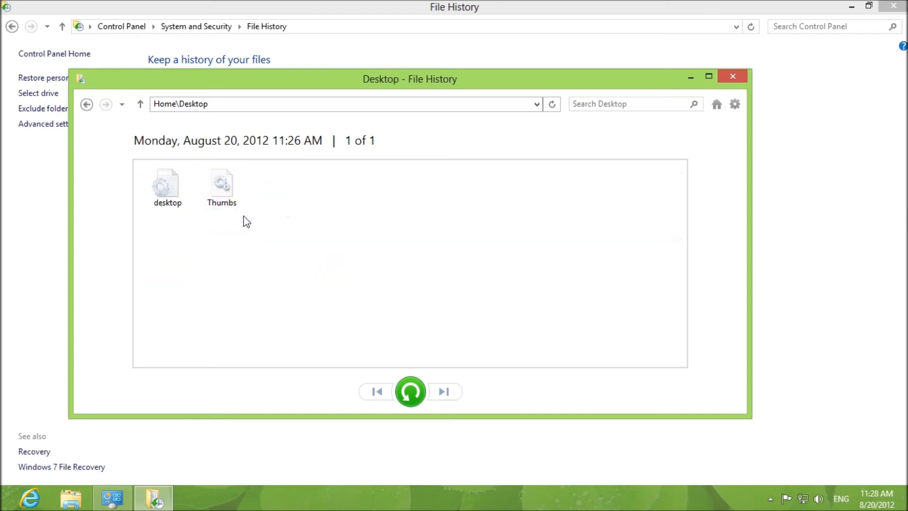
click(167, 185)
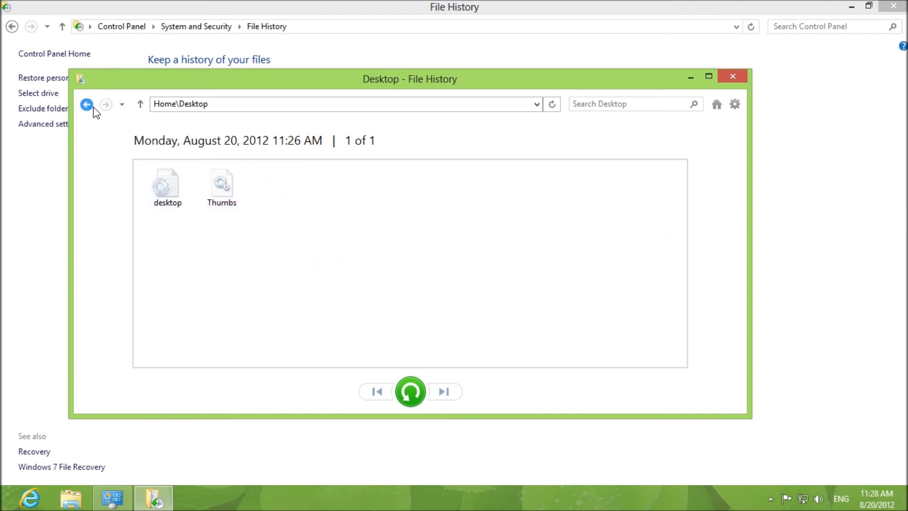
click(86, 104)
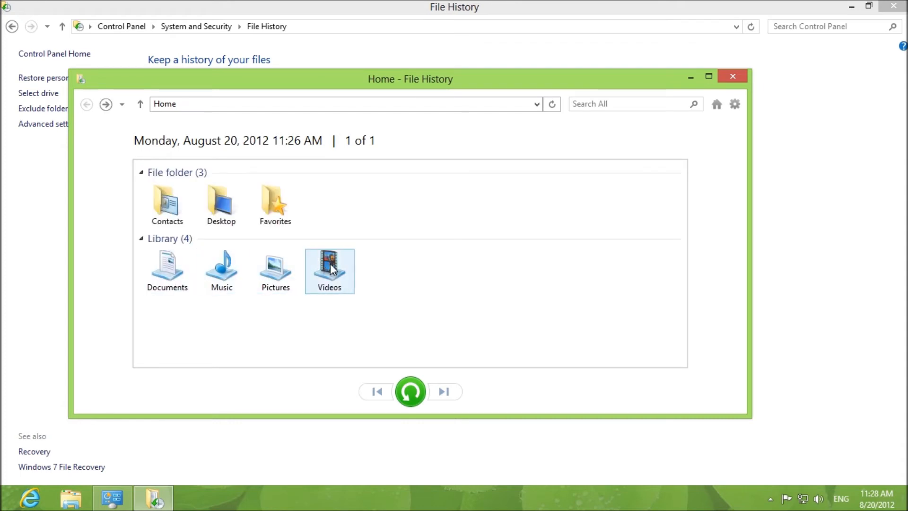
Browse the backed-up Videos, Favorites and Music, then close the restore window
double_click(329, 266)
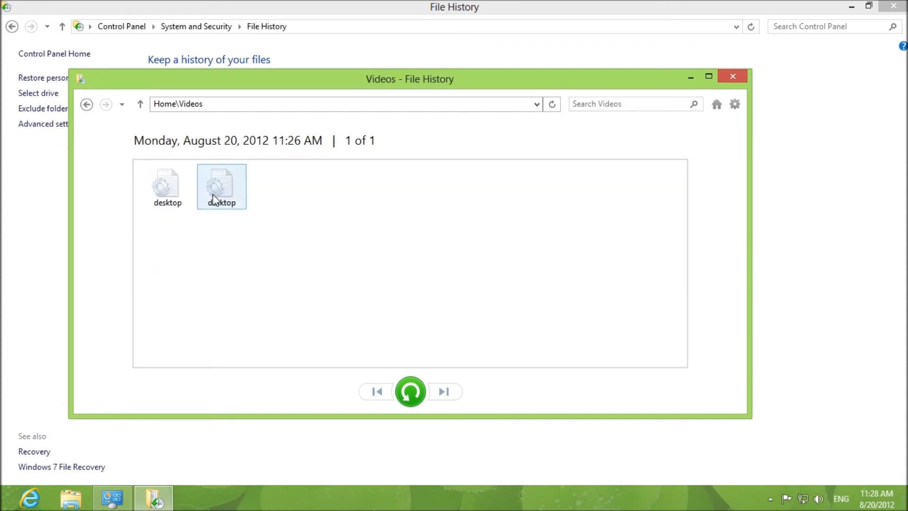
click(140, 104)
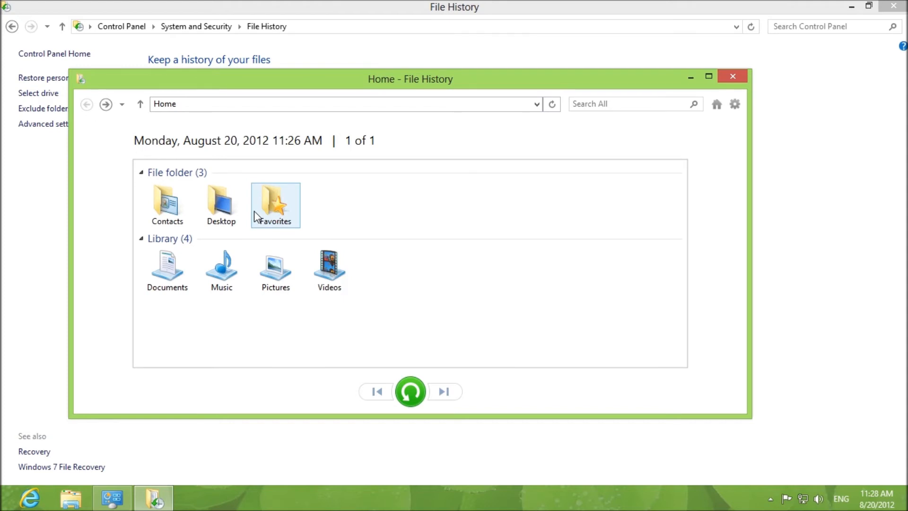
double_click(275, 205)
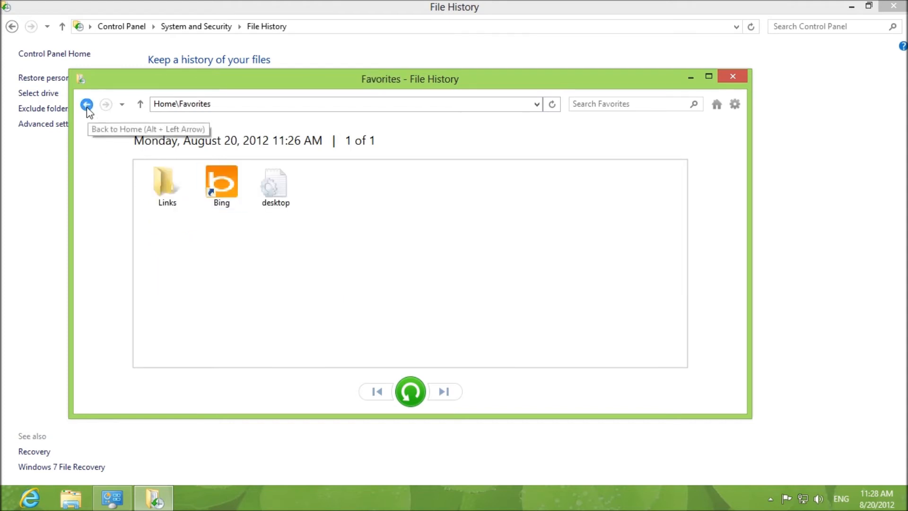
click(87, 104)
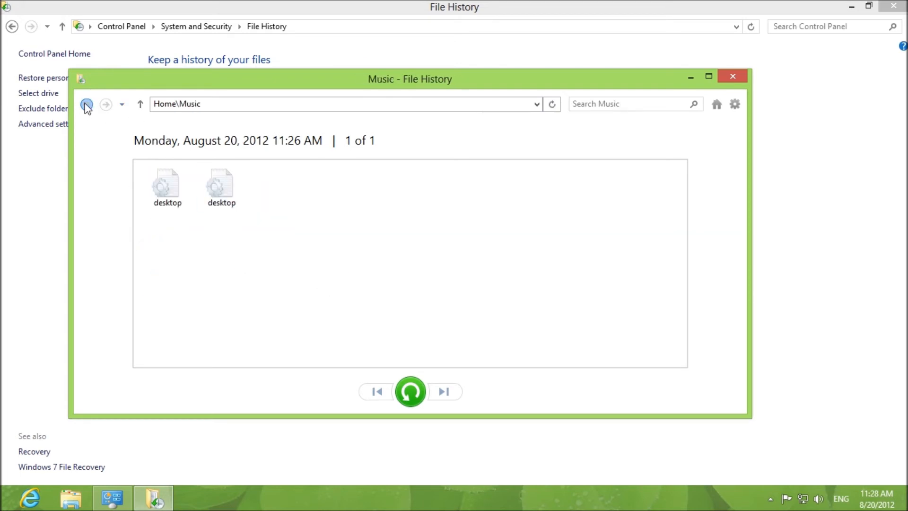
click(85, 104)
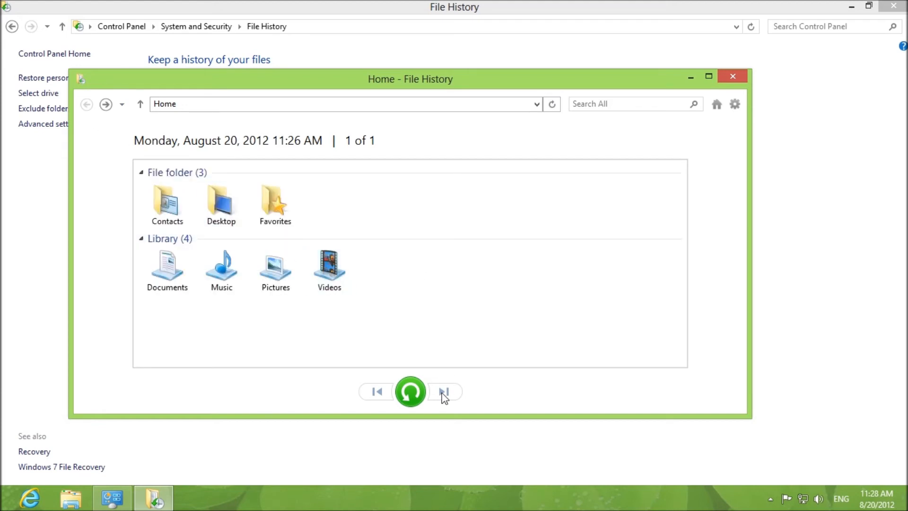
mouse_move(411, 391)
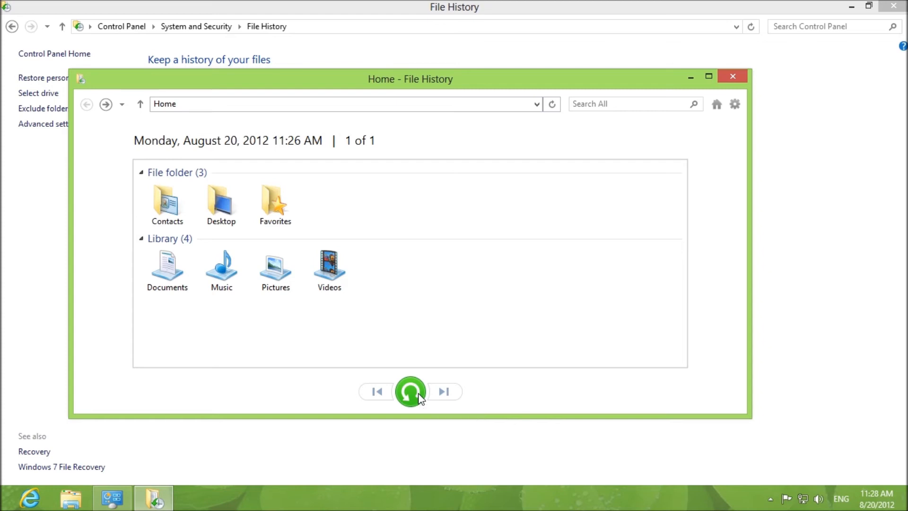
mouse_move(734, 104)
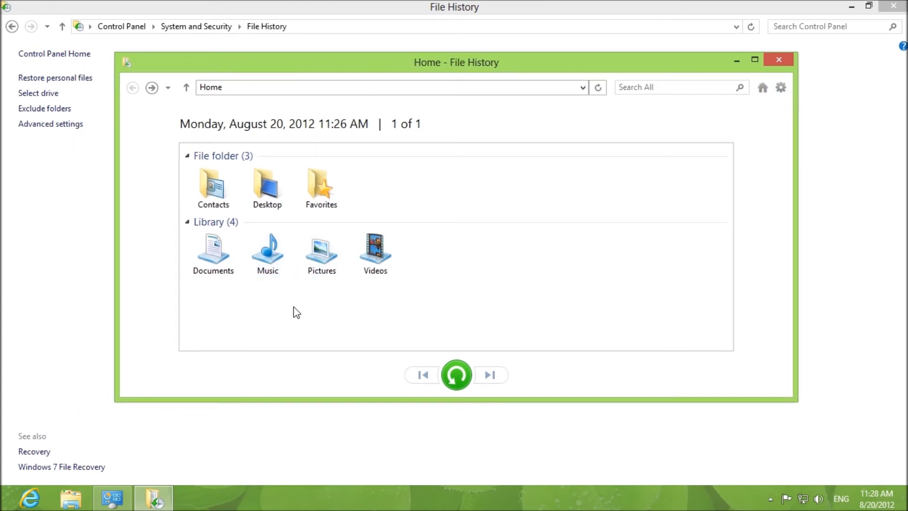
mouse_move(558, 204)
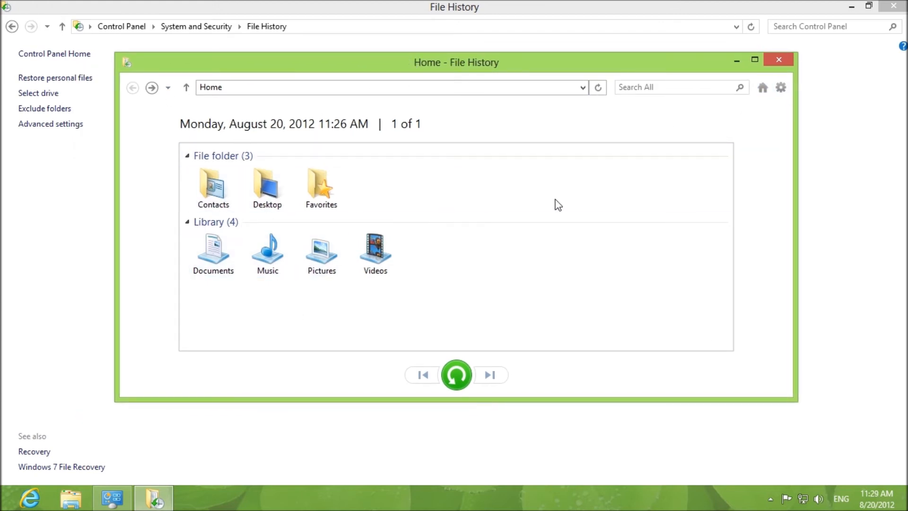
mouse_move(186, 88)
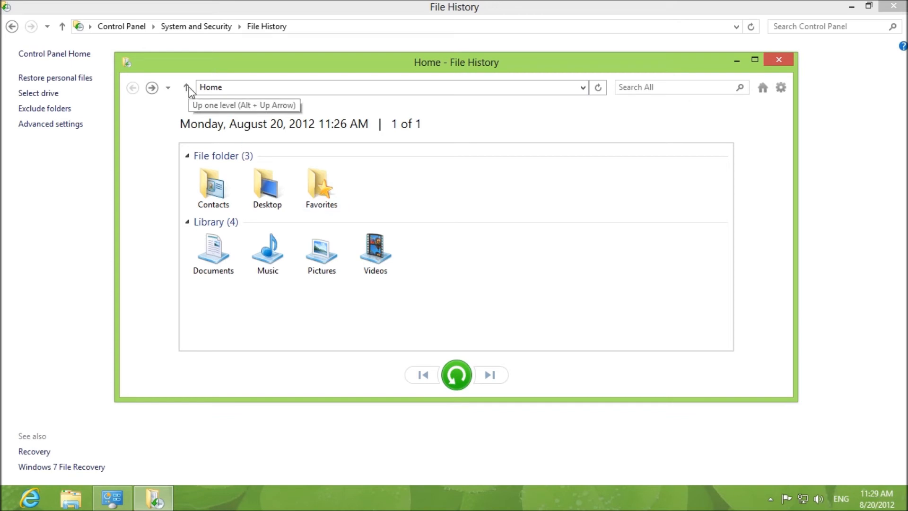
click(777, 59)
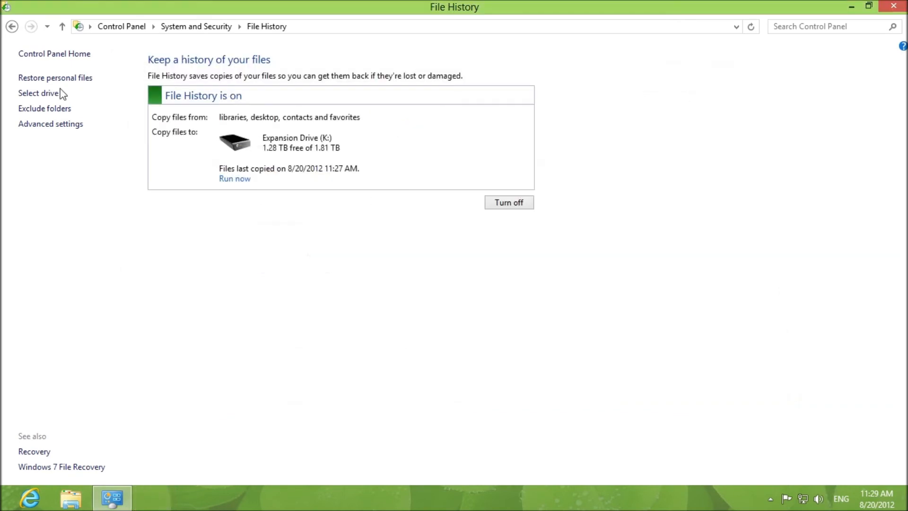
click(38, 93)
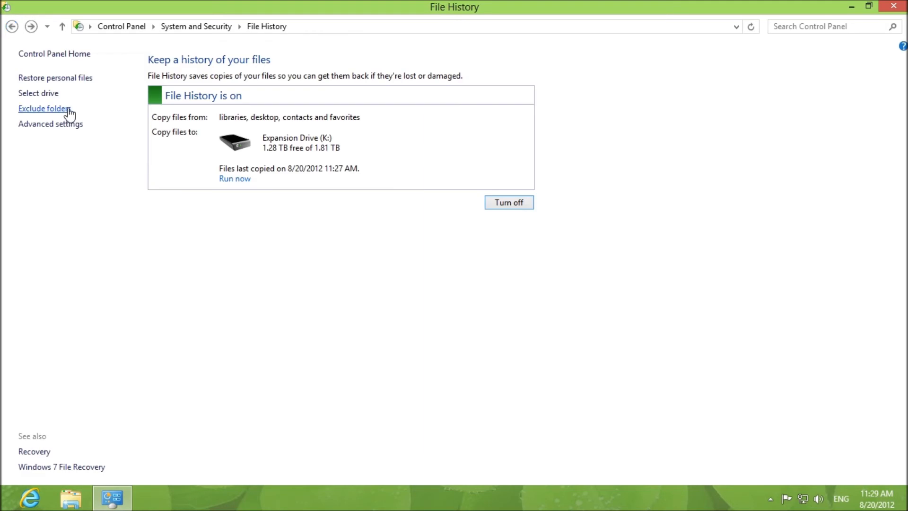
click(44, 109)
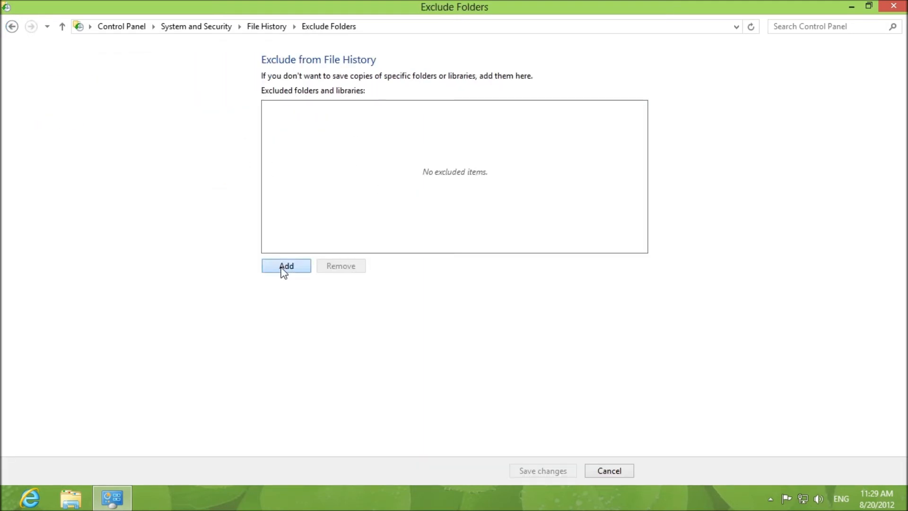
click(286, 265)
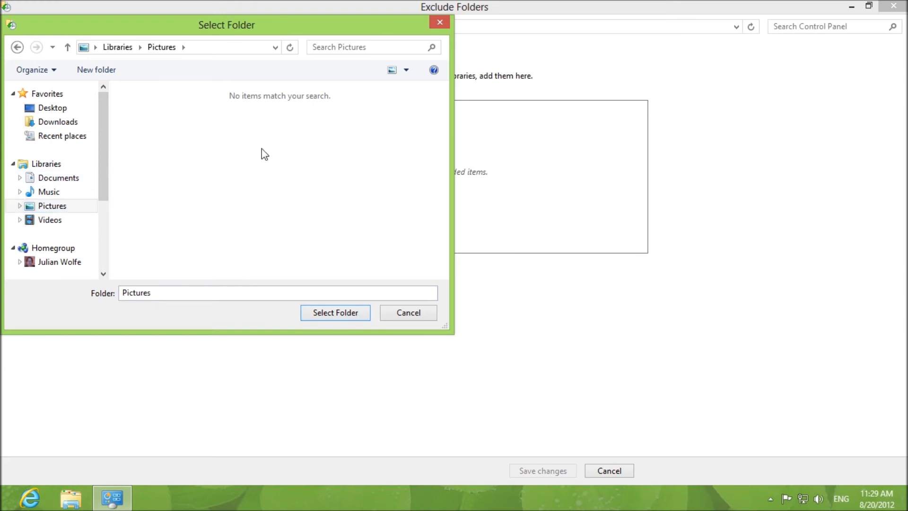
click(52, 108)
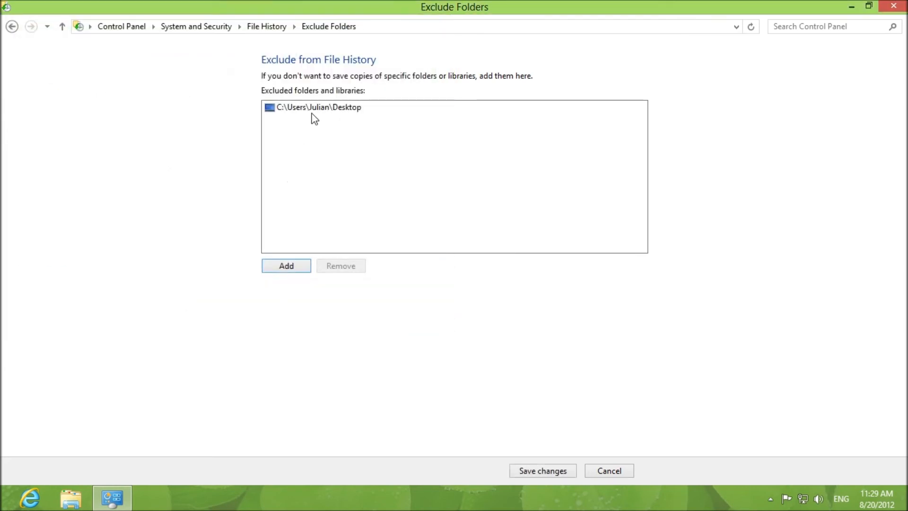
click(312, 107)
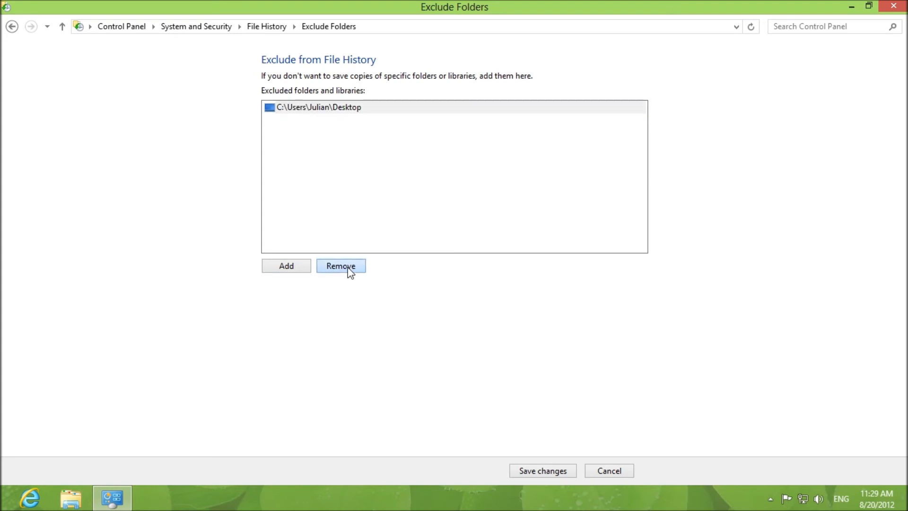
click(340, 265)
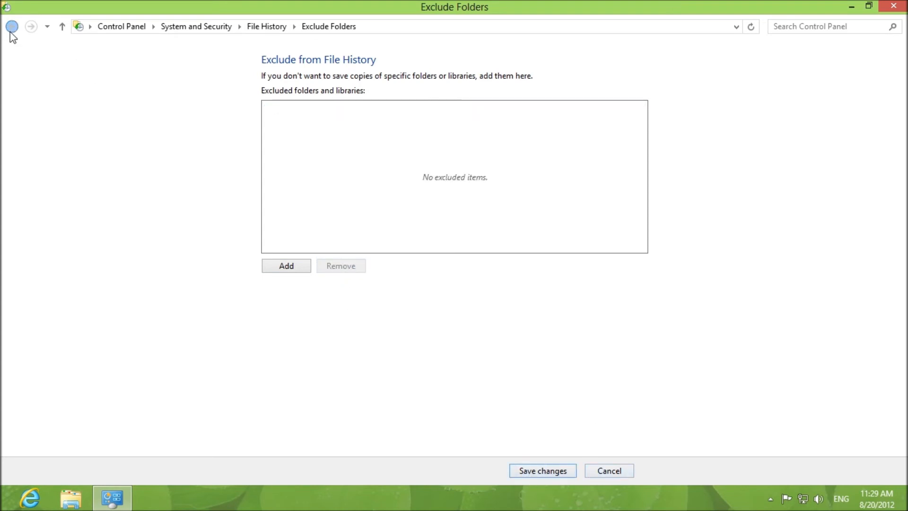
click(11, 26)
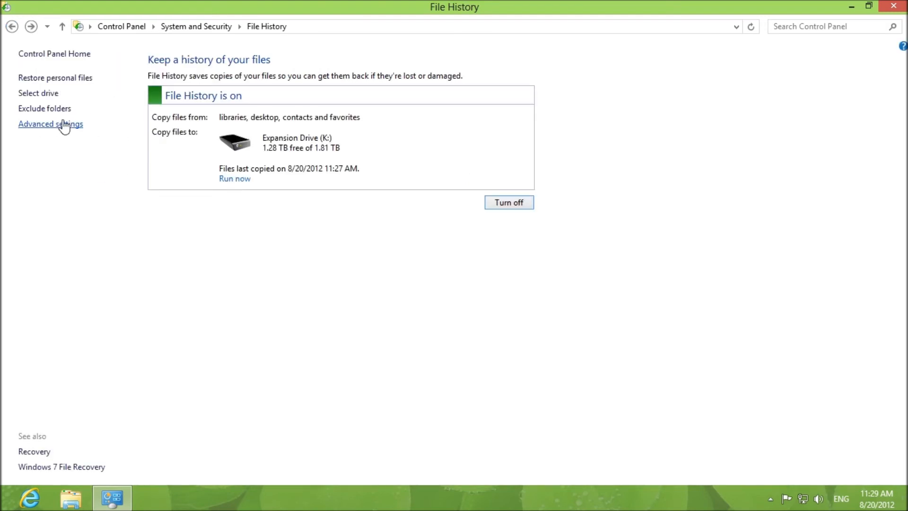
Follow the left-pane link on the File History page toward Action Center
click(51, 124)
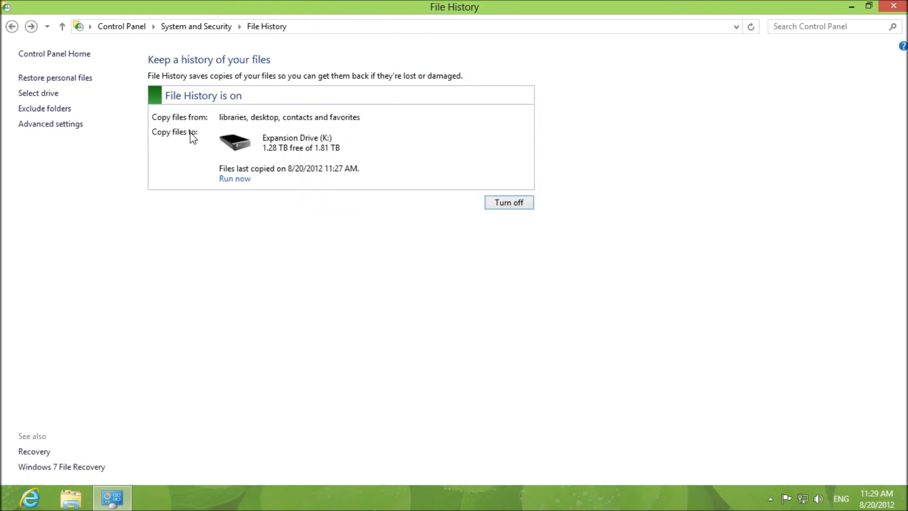
mouse_move(296, 265)
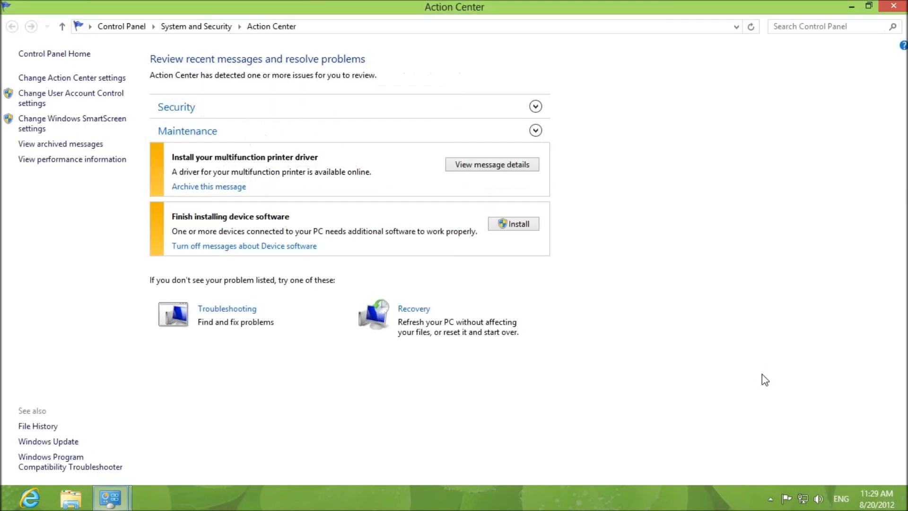
Expand Security, scroll to Maintenance, and run the File History backup for 11:30 AM
click(176, 106)
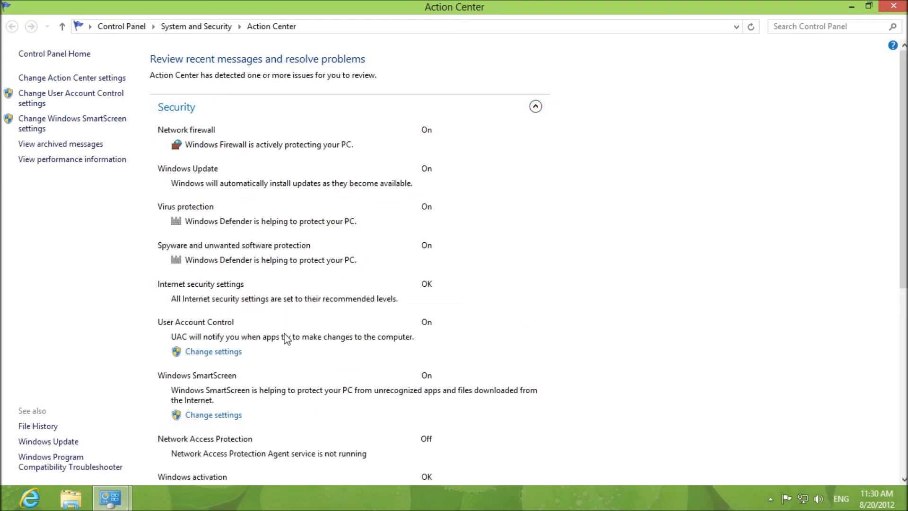
scroll(down, 3)
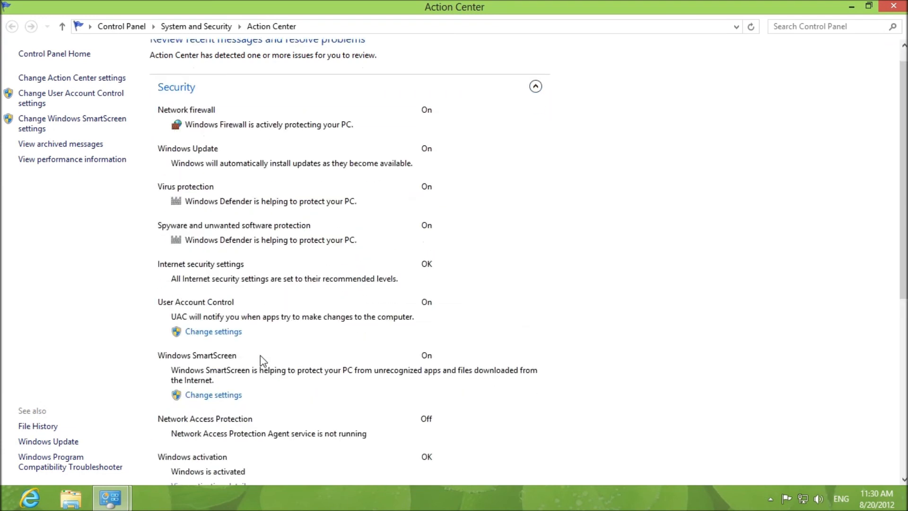
scroll(down, 3)
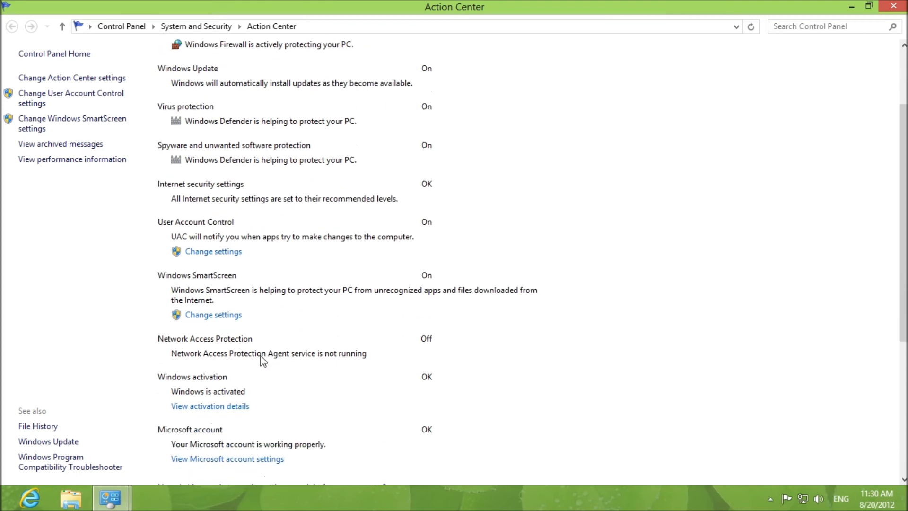
scroll(down, 3)
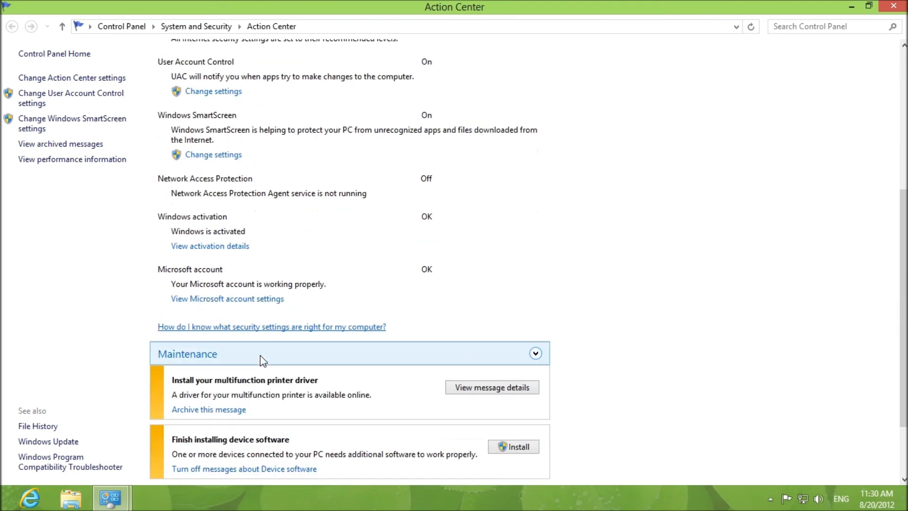
scroll(down, 3)
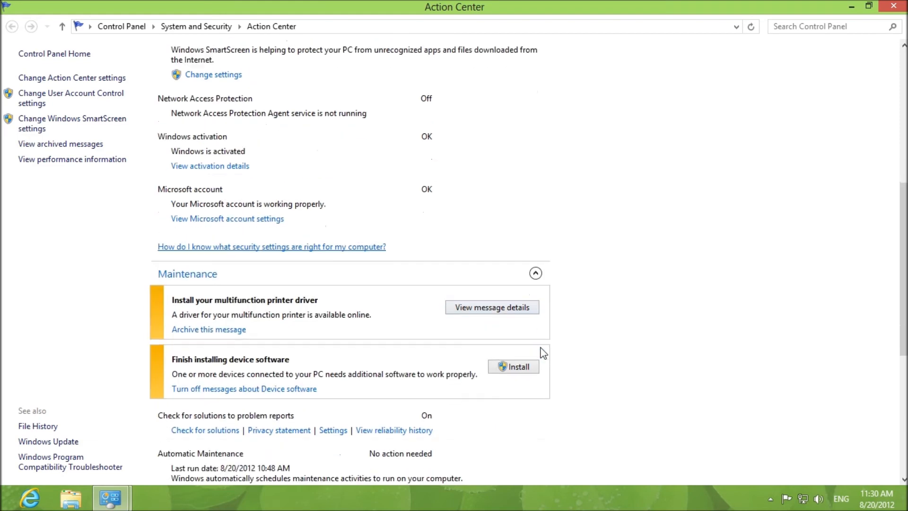
scroll(down, 3)
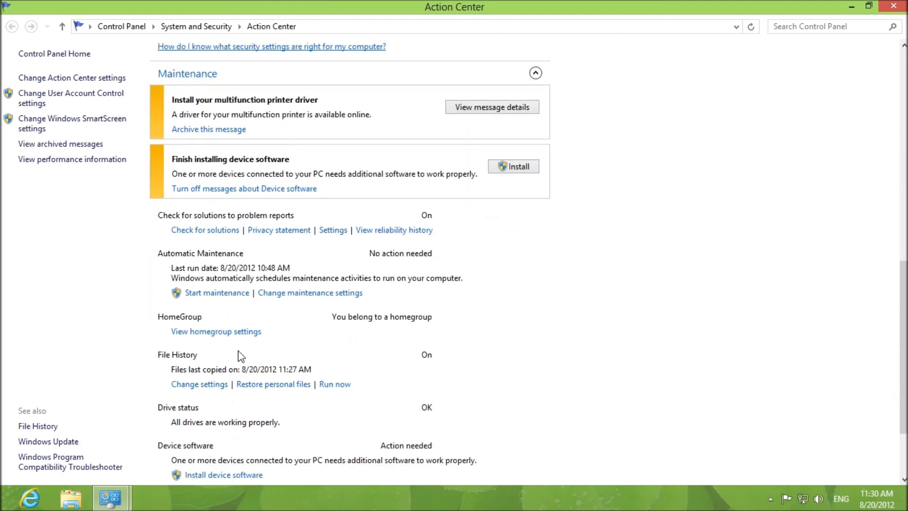
mouse_move(162, 281)
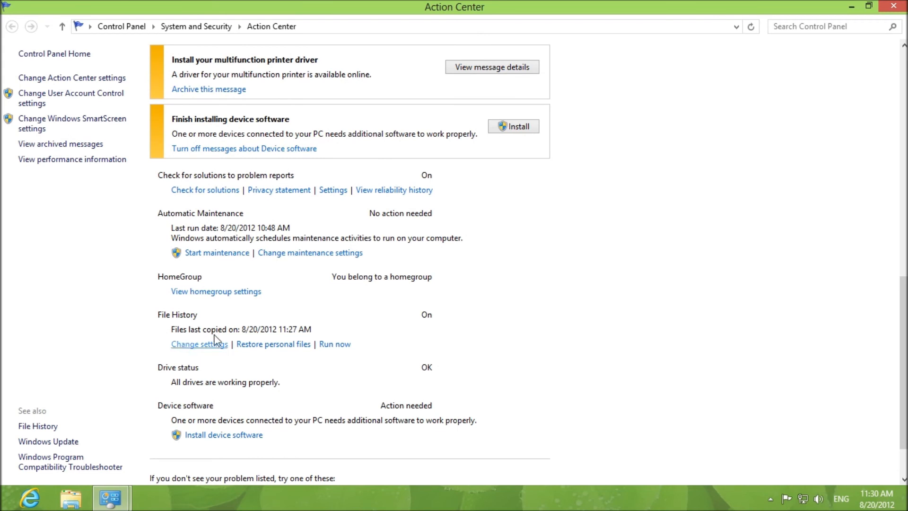
mouse_move(338, 337)
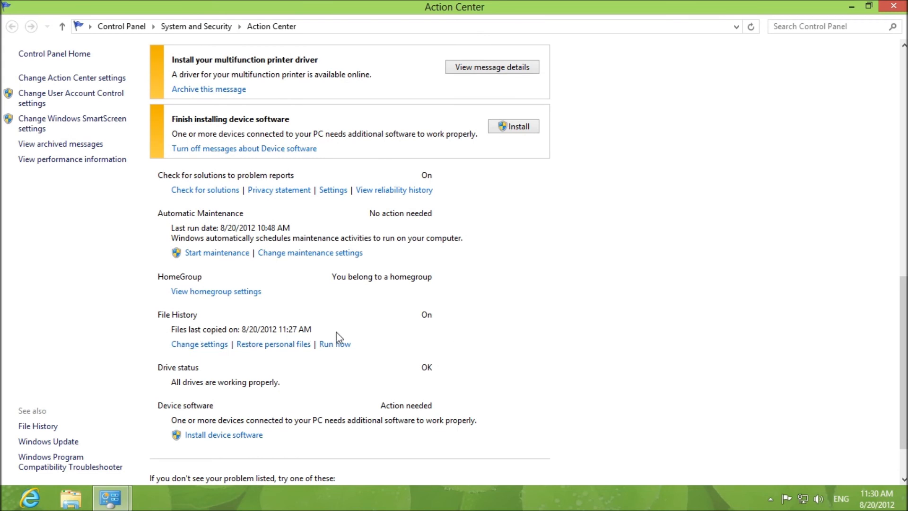
mouse_move(273, 352)
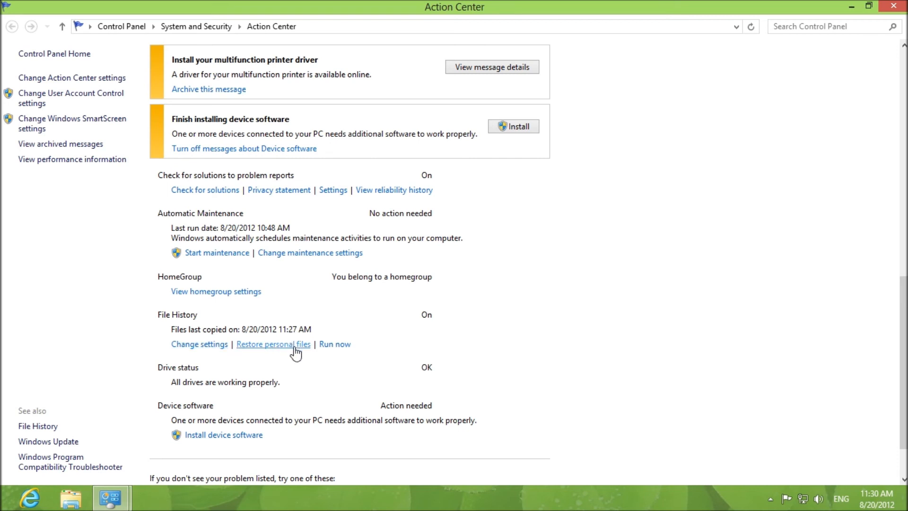
click(334, 343)
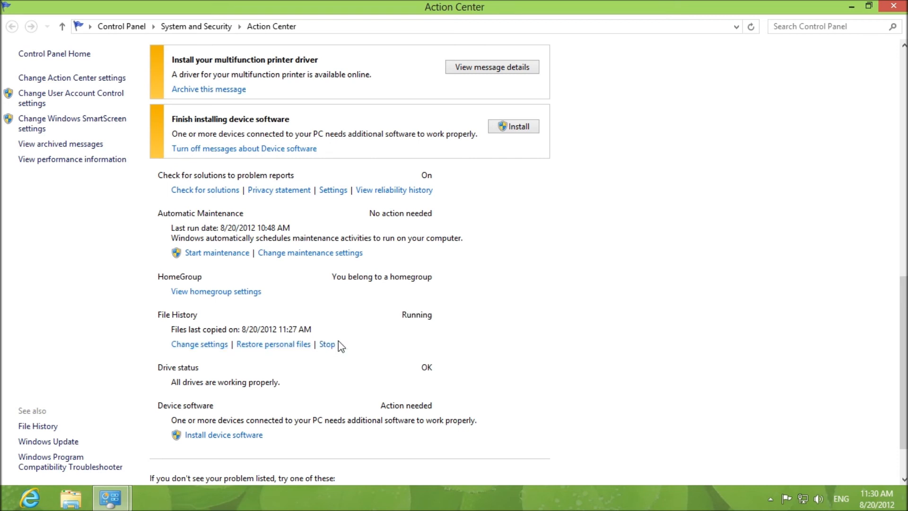
click(327, 344)
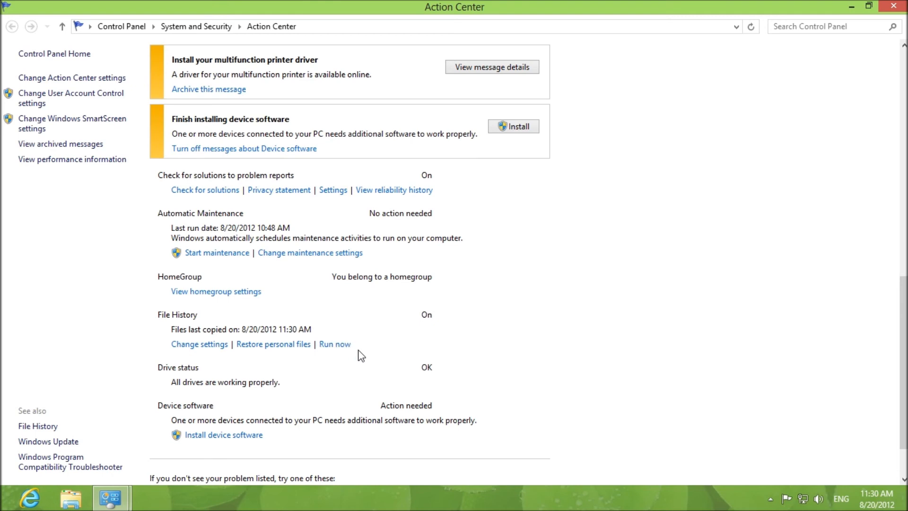
scroll(down, 3)
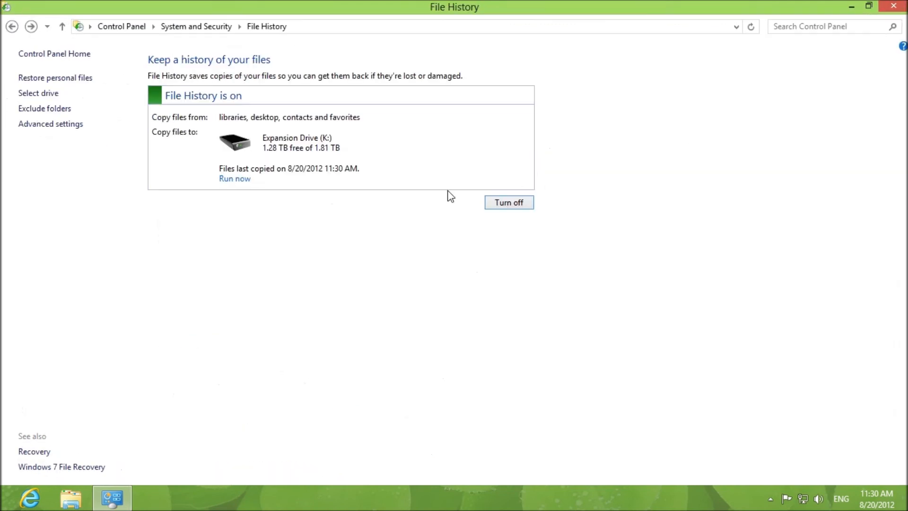
mouse_move(897, 255)
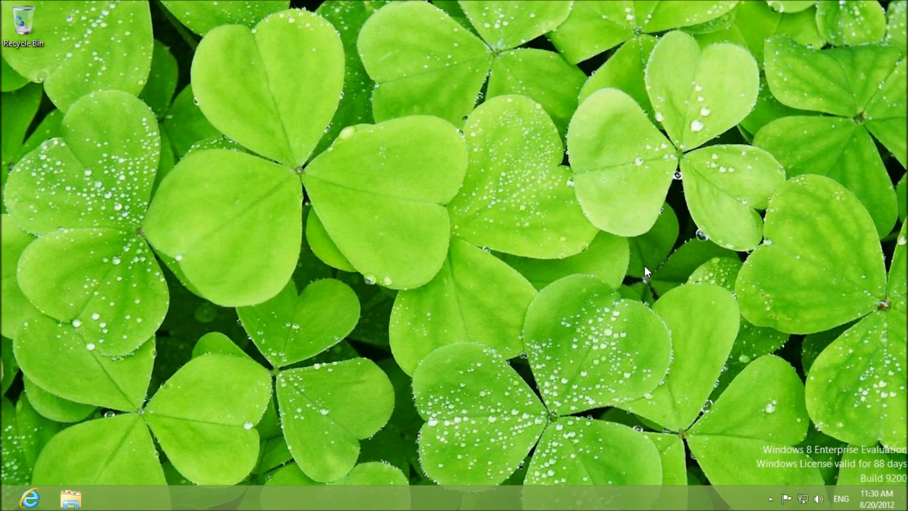
mouse_move(412, 260)
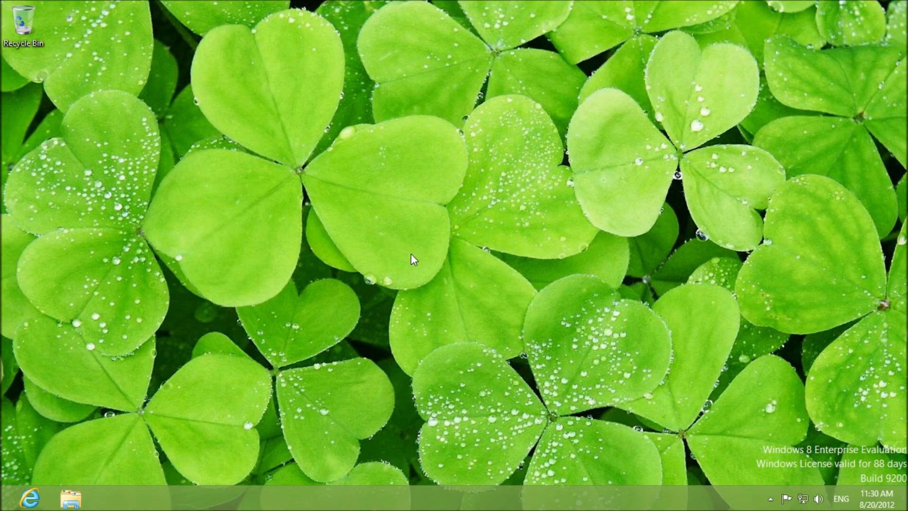